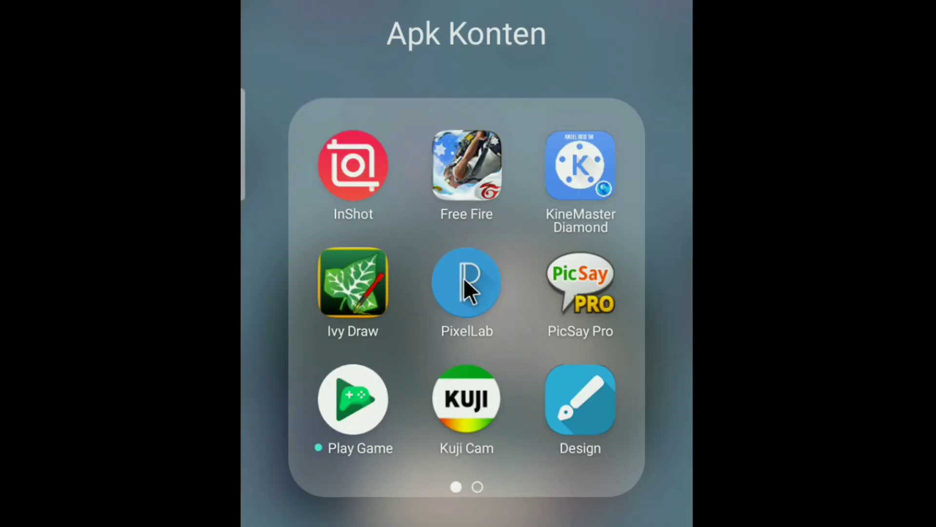
Launch PixelLab and crop the corridor photo to a 2250x4000 portrait background.
{"action": "left_click", "coordinate": [466, 284]}
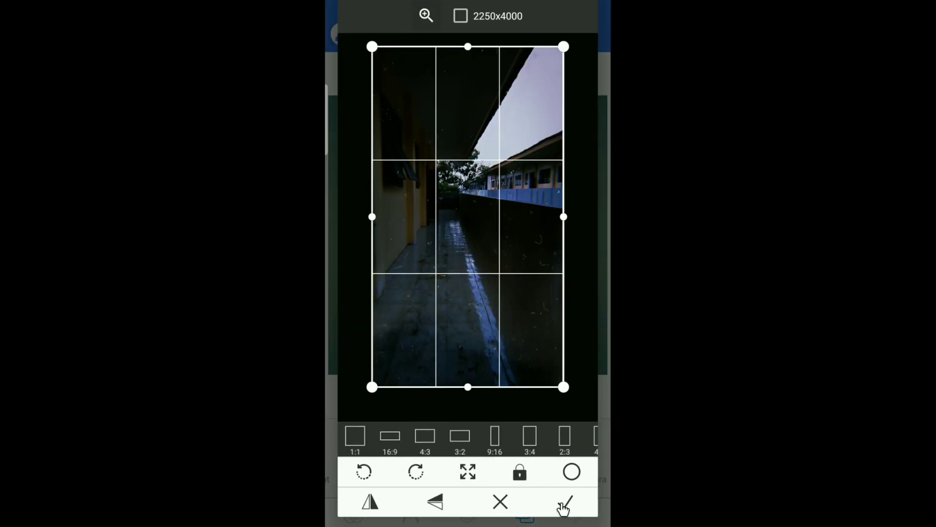
{"action": "left_click", "coordinate": [563, 503]}
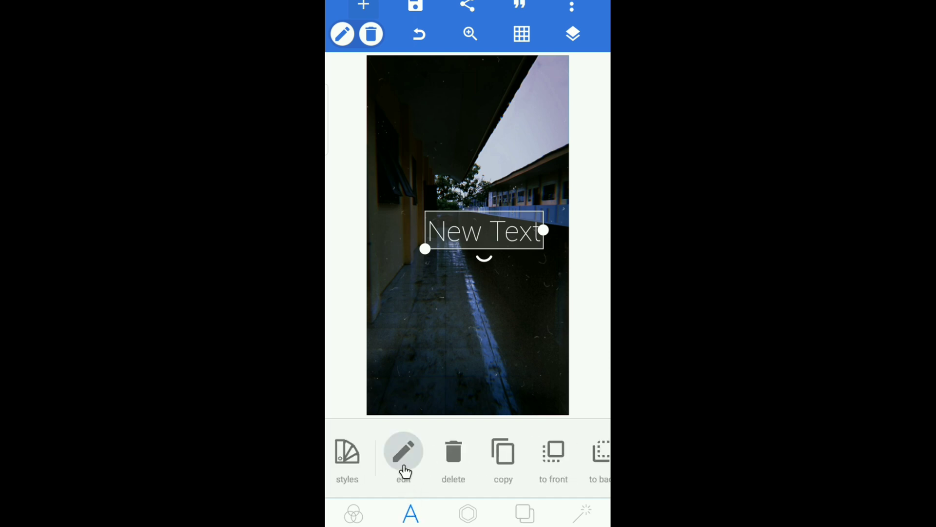
Change the New Text placeholder to 'Sabtu', then reopen it for editing.
{"action": "left_click", "coordinate": [403, 454]}
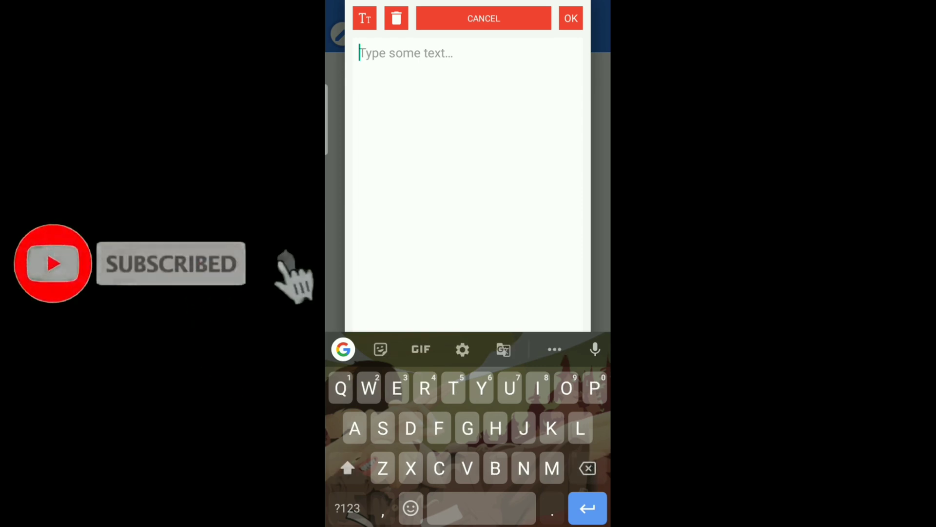
{"action": "type", "text": "Sabtu"}
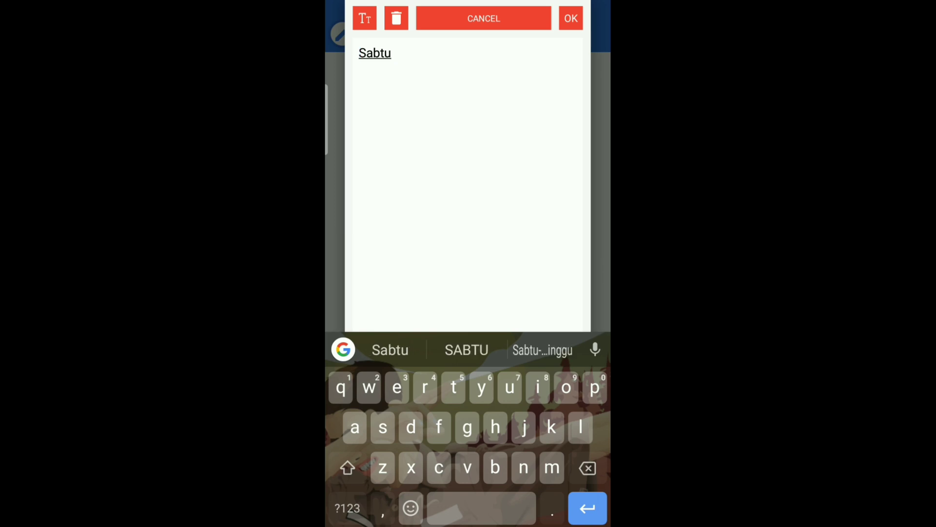
{"action": "left_click", "coordinate": [570, 18]}
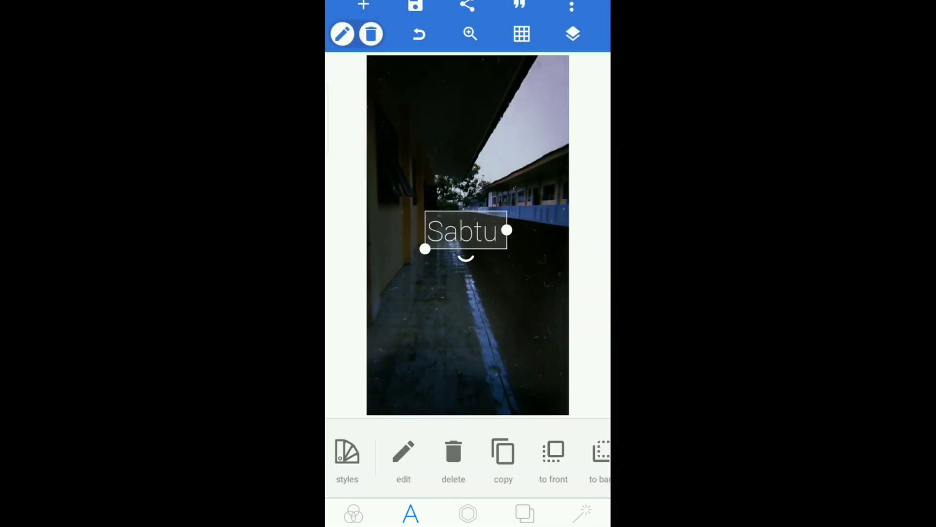
{"action": "left_click", "coordinate": [403, 452]}
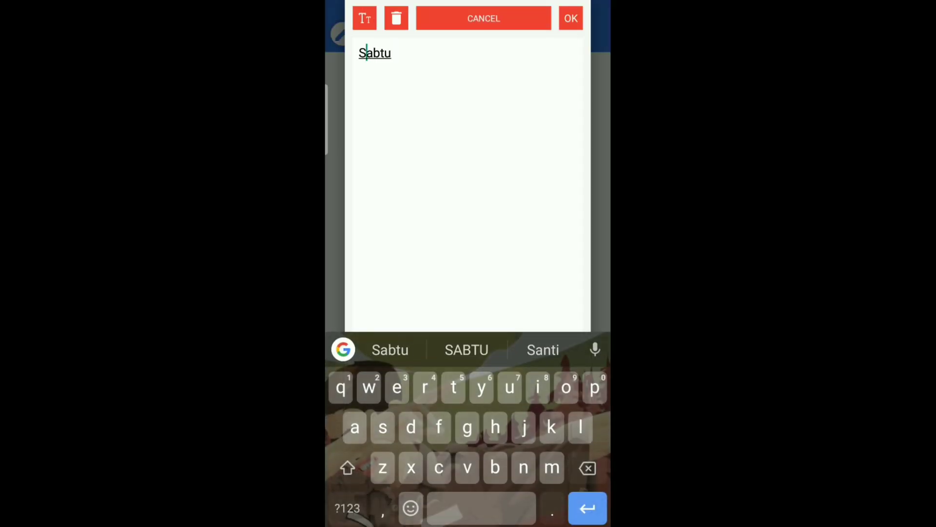
Set the Sabtu text to a bold italic Futura font from My Fonts.
{"action": "left_click", "coordinate": [570, 18]}
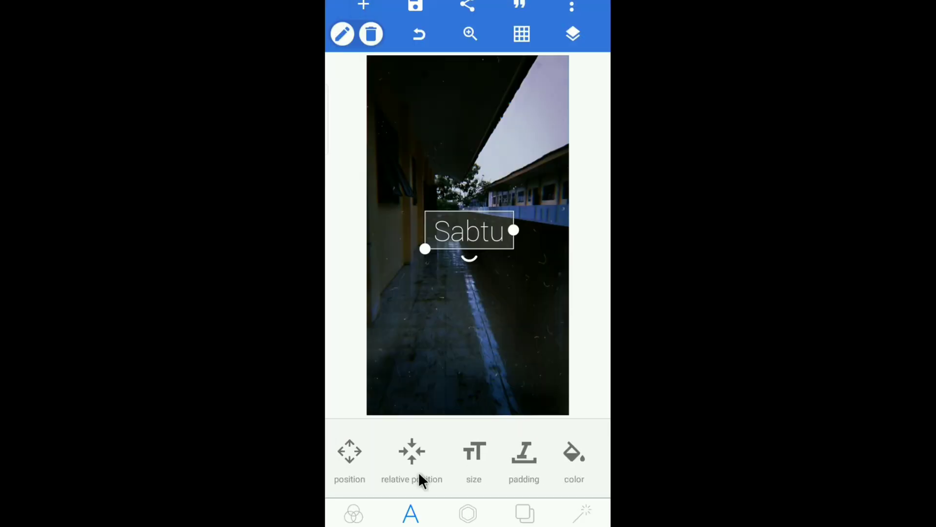
{"action": "scroll", "scroll_direction": "right", "scroll_amount": 3}
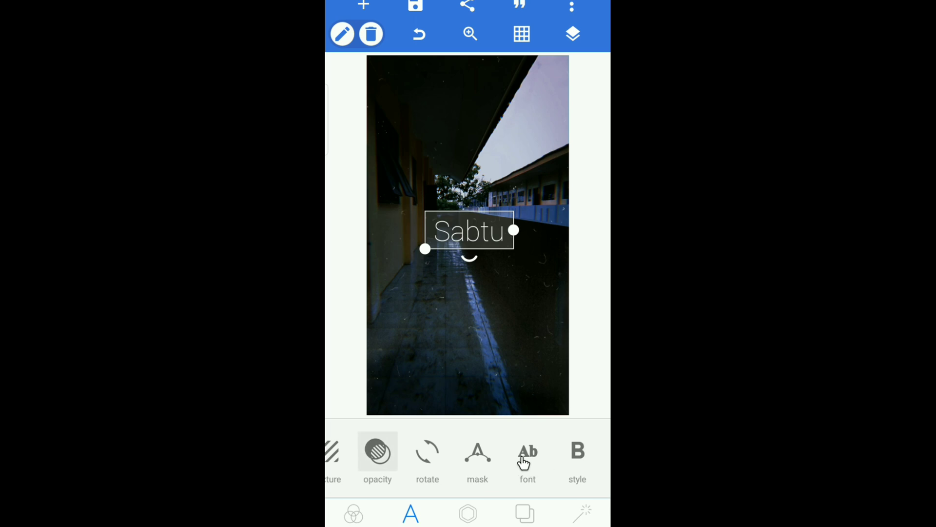
{"action": "left_click", "coordinate": [526, 457]}
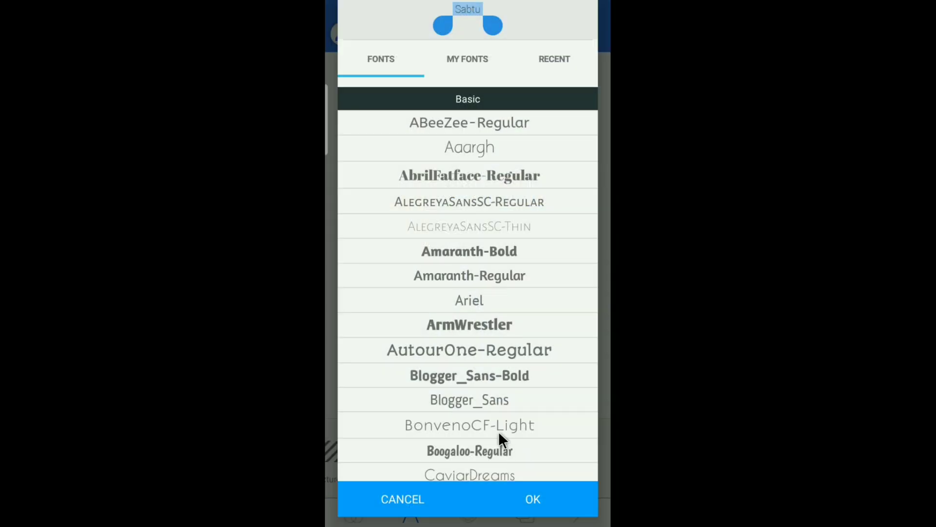
{"action": "left_click", "coordinate": [468, 59]}
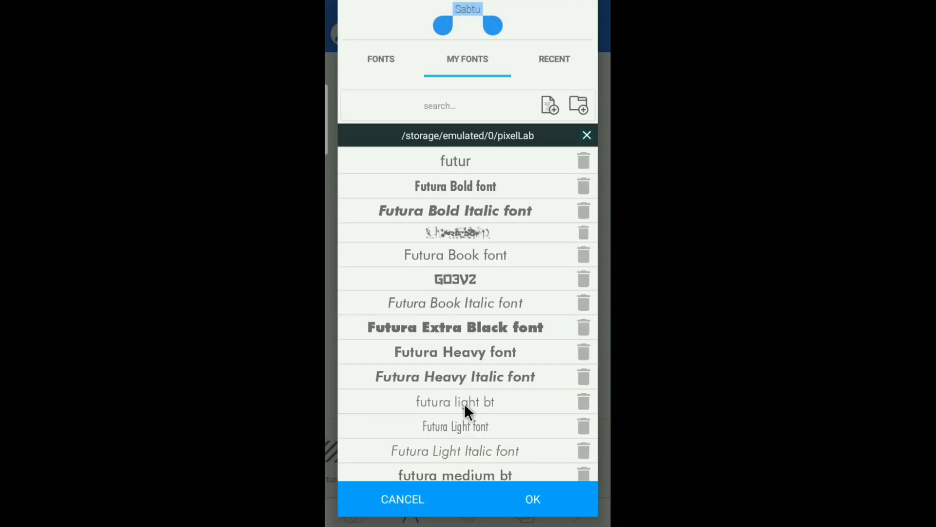
{"action": "scroll", "scroll_direction": "down", "scroll_amount": 3}
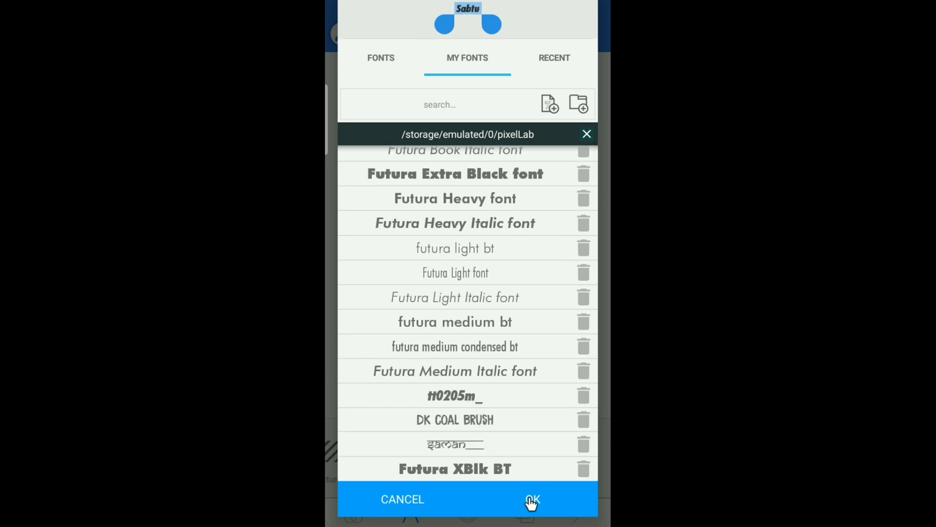
{"action": "left_click", "coordinate": [532, 500]}
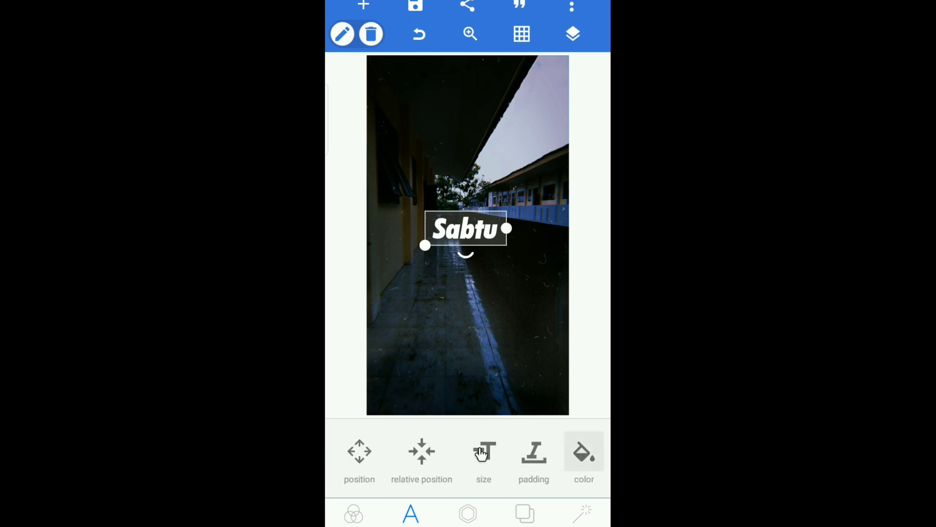
Raise the Sabtu text size to 107 with the size slider.
{"action": "left_click", "coordinate": [483, 454]}
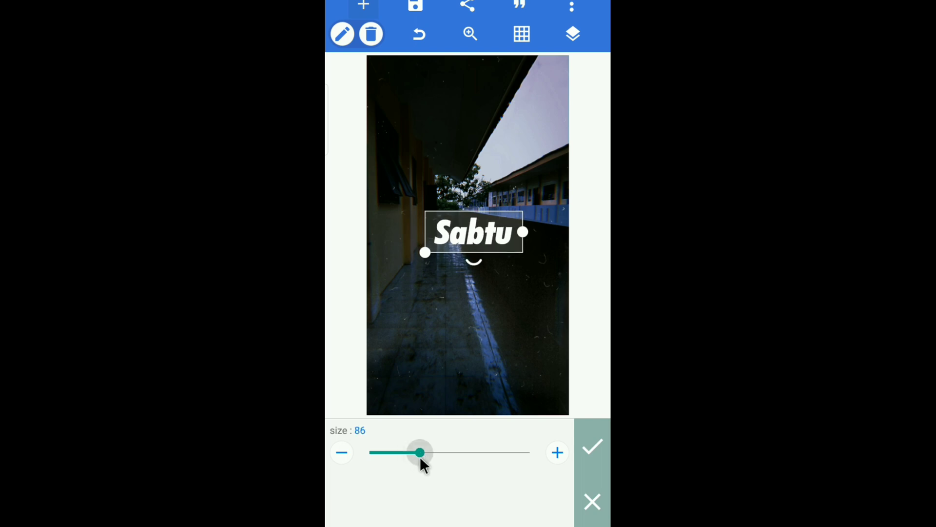
{"action": "left_click_drag", "start_coordinate": [418, 452], "coordinate": [428, 452]}
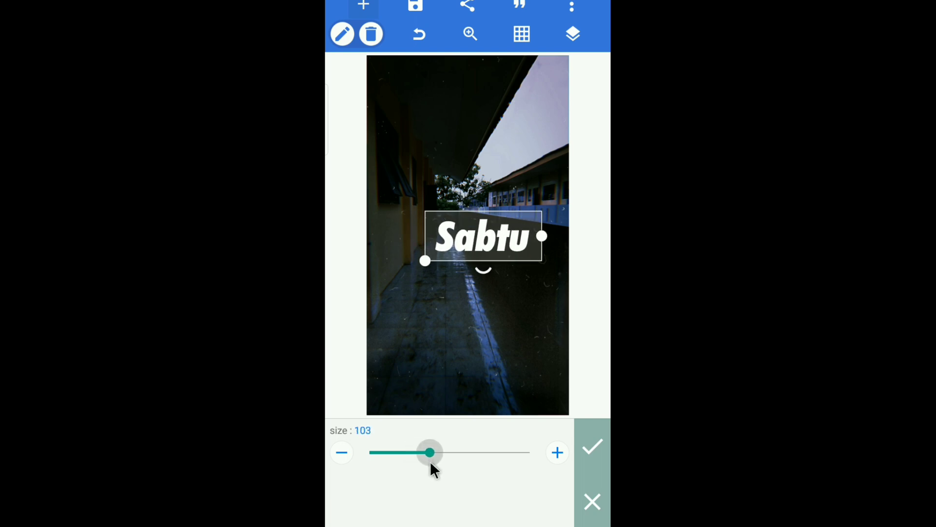
{"action": "left_click_drag", "start_coordinate": [429, 452], "coordinate": [434, 452]}
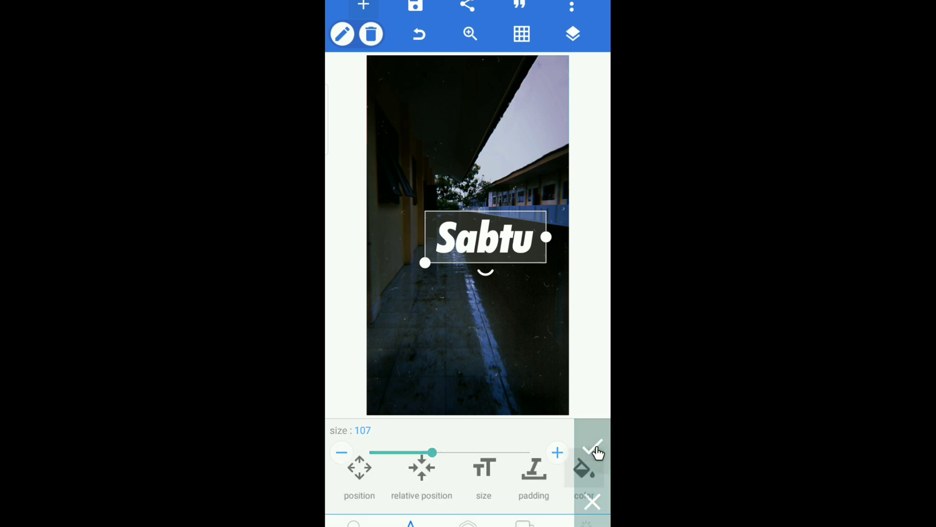
{"action": "left_click", "coordinate": [420, 472]}
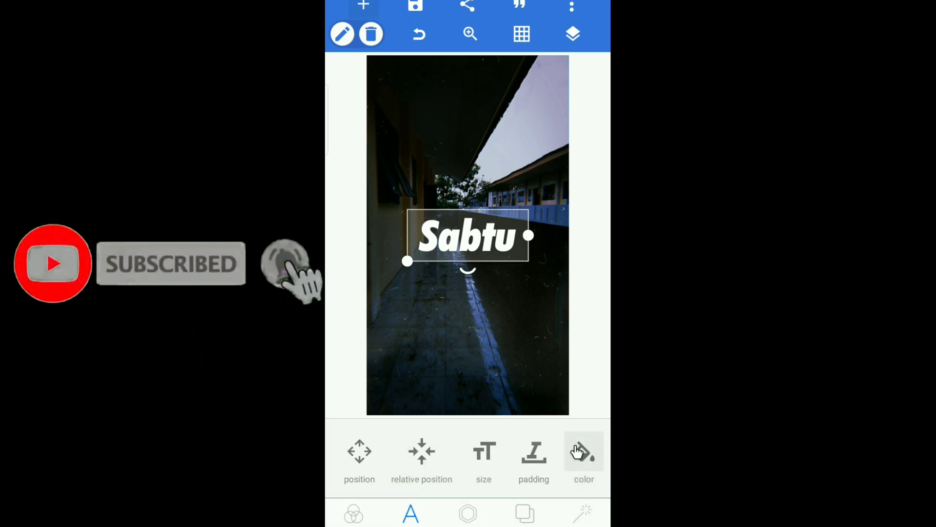
{"action": "left_click", "coordinate": [422, 457]}
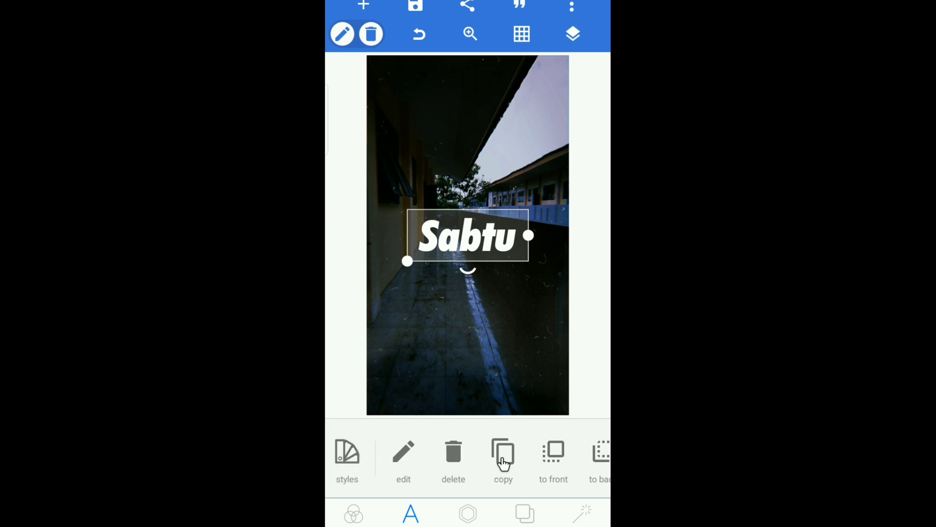
Duplicate Sabtu, then merge two Sabtu layers into one image object.
{"action": "left_click", "coordinate": [503, 454]}
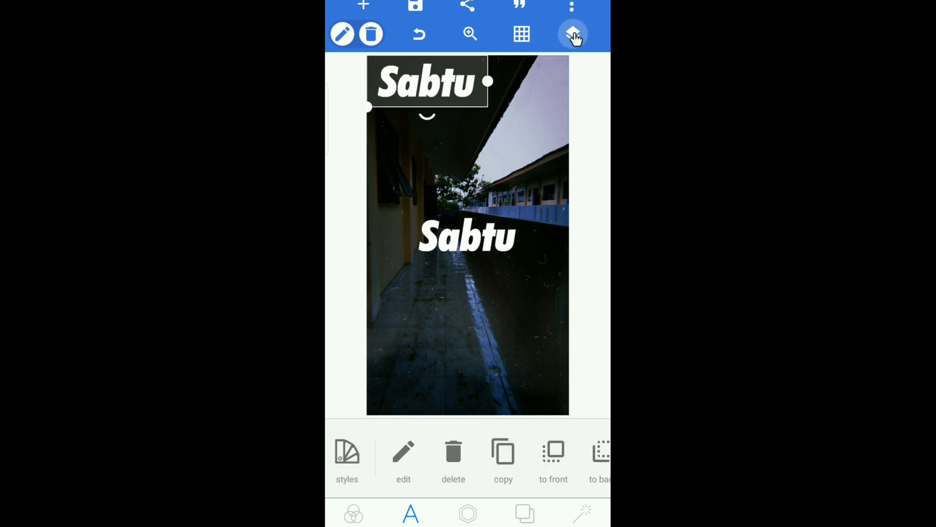
{"action": "left_click", "coordinate": [572, 34]}
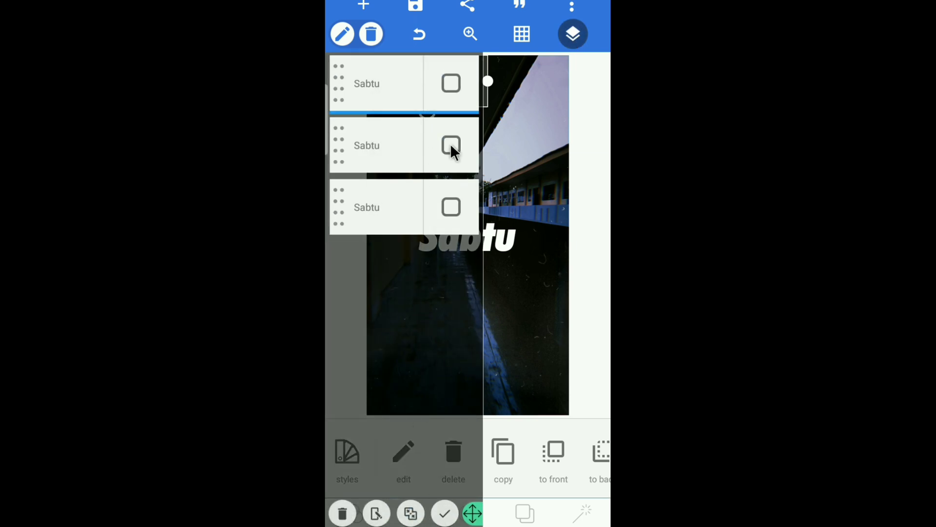
{"action": "left_click", "coordinate": [450, 83]}
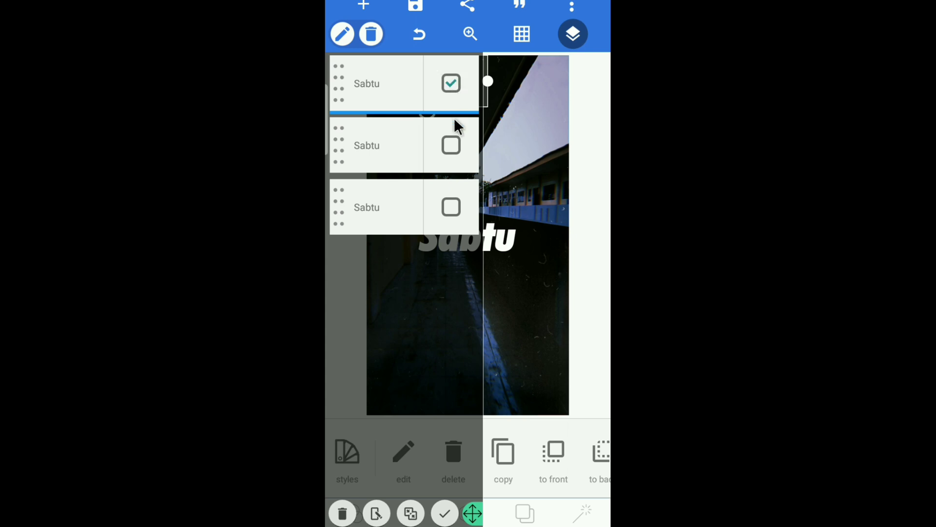
{"action": "left_click", "coordinate": [451, 145]}
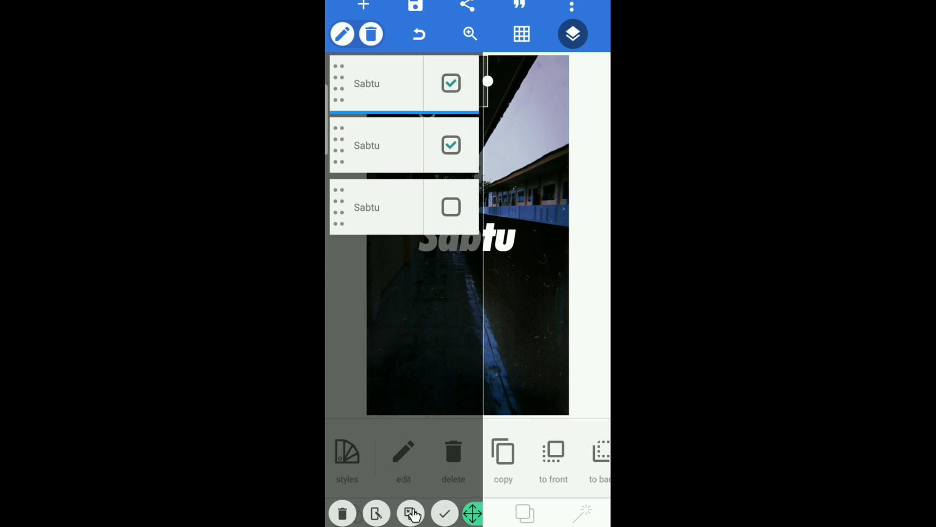
{"action": "left_click", "coordinate": [410, 512]}
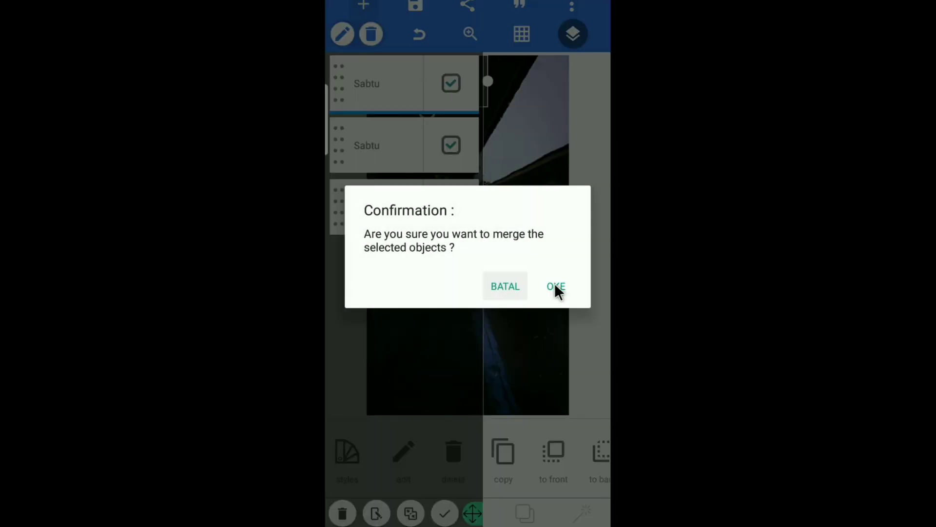
{"action": "left_click", "coordinate": [556, 286]}
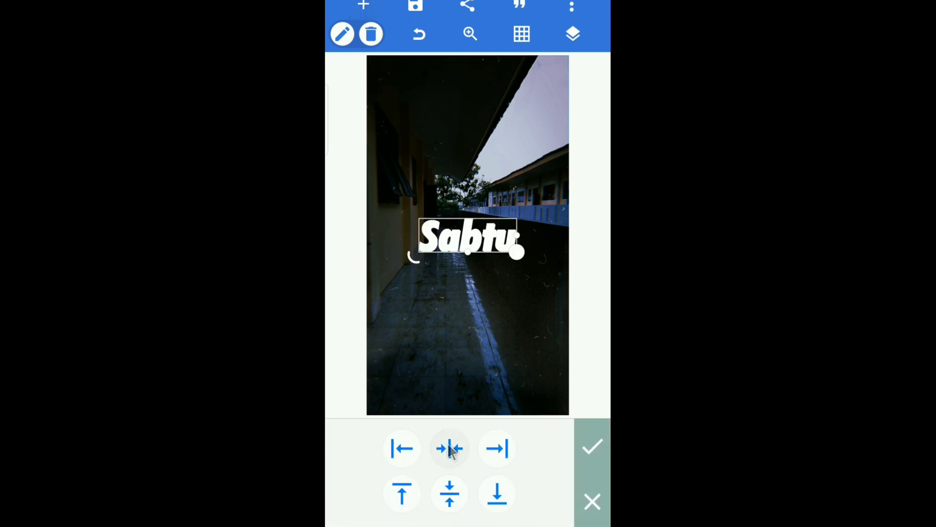
Erase the merged Sabtu image's right side with a diagonal lasso outline.
{"action": "left_click", "coordinate": [591, 446]}
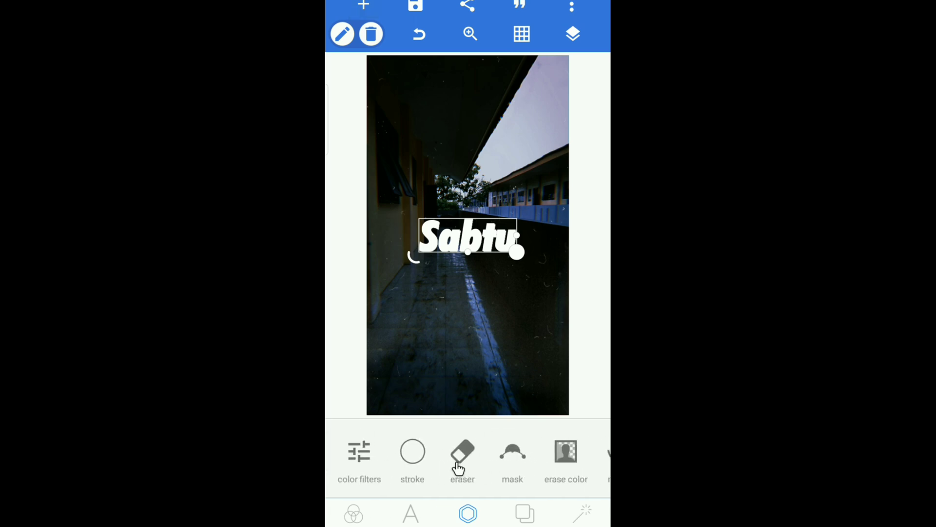
{"action": "left_click", "coordinate": [462, 452]}
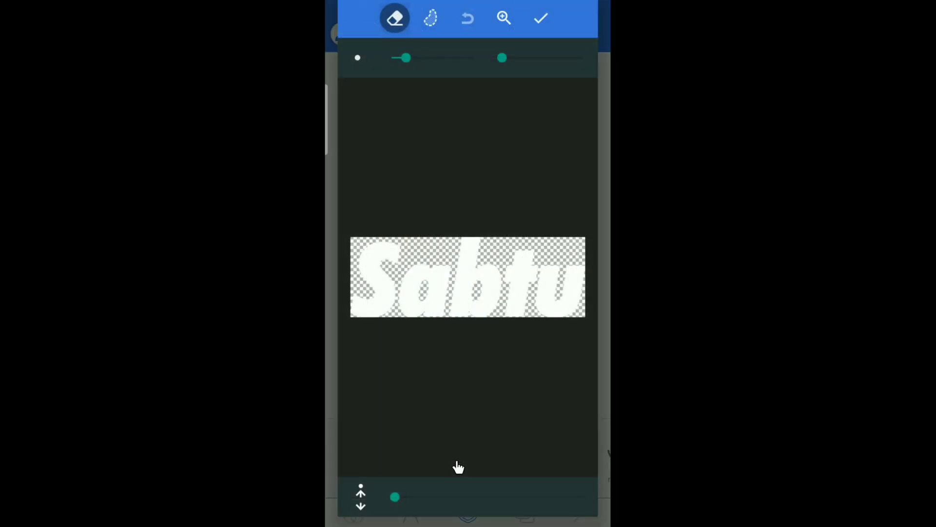
{"action": "left_click", "coordinate": [430, 18]}
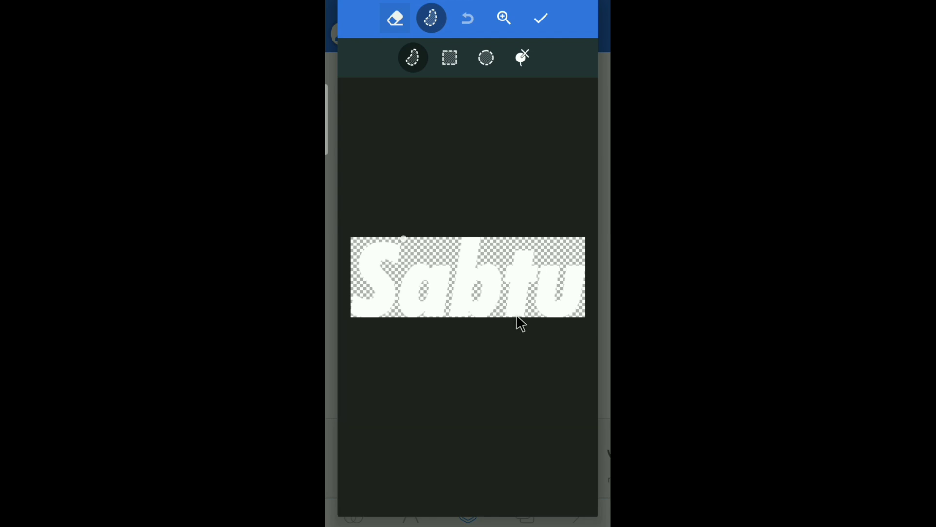
{"action": "mouse_move", "coordinate": [530, 322]}
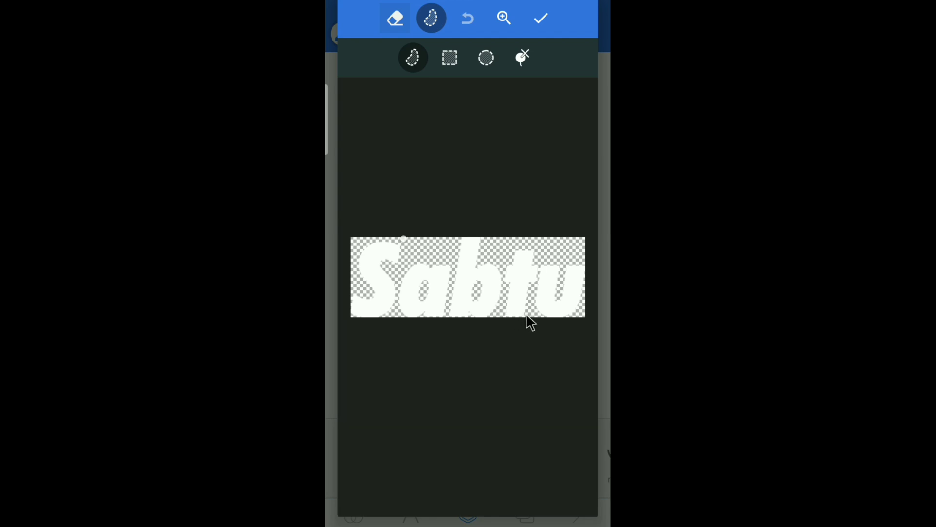
{"action": "left_click_drag", "start_coordinate": [403, 239], "coordinate": [523, 316]}
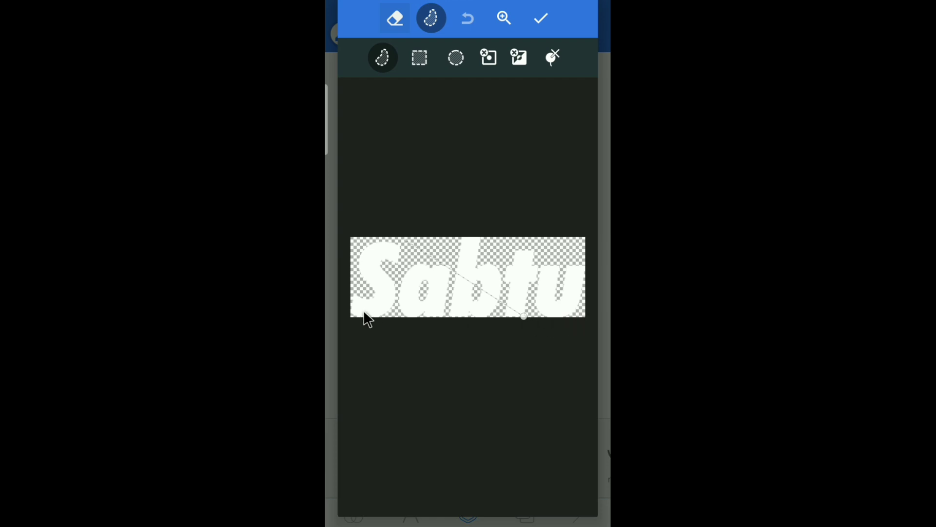
{"action": "mouse_move", "coordinate": [352, 318]}
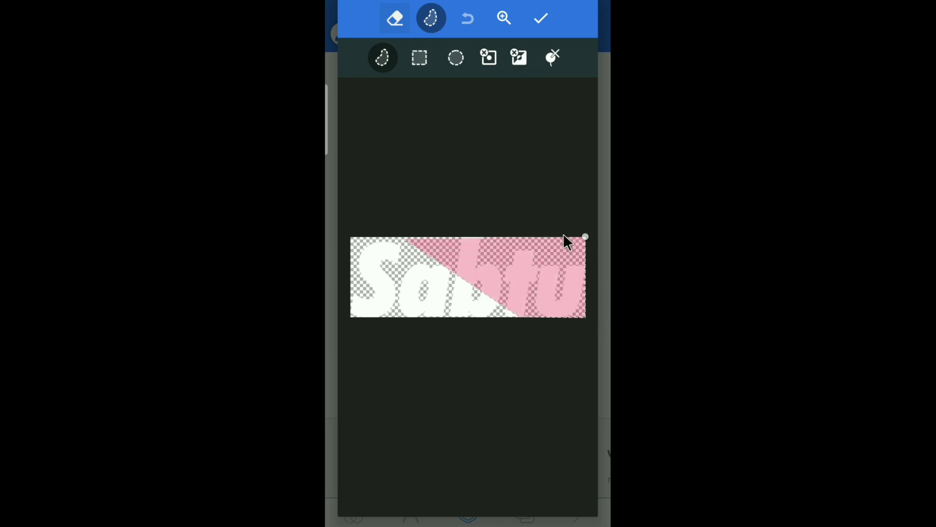
{"action": "left_click_drag", "start_coordinate": [584, 237], "coordinate": [409, 232]}
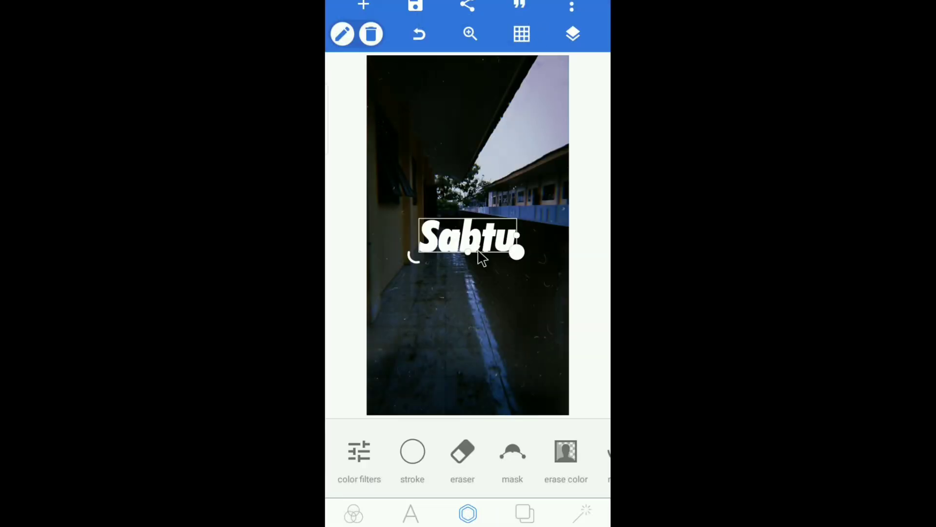
Select the original Sabtu text layer from the Layers panel.
{"action": "scroll", "scroll_direction": "left", "scroll_amount": 3}
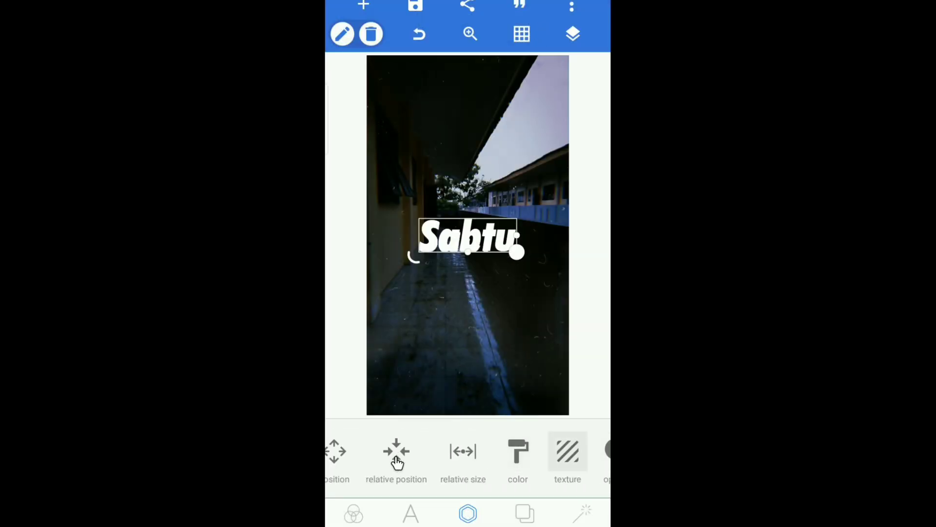
{"action": "left_click", "coordinate": [396, 454]}
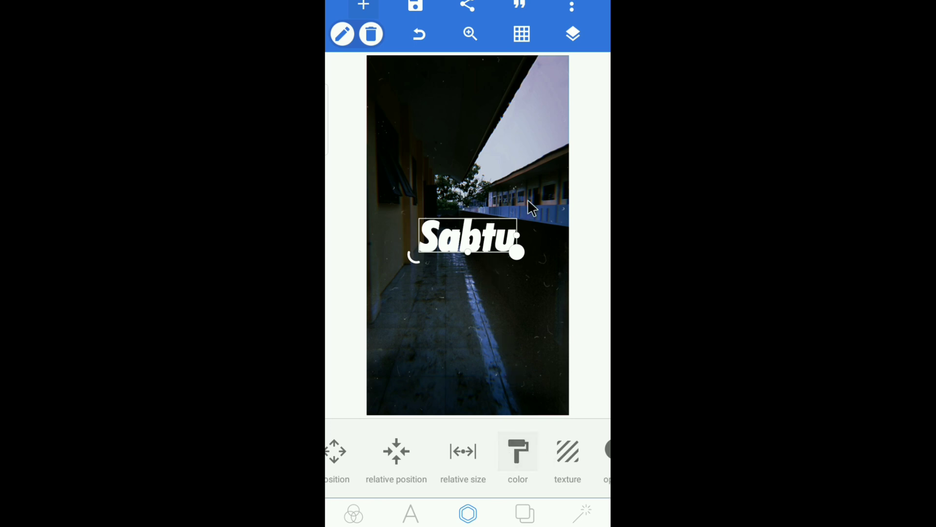
{"action": "left_click", "coordinate": [572, 34]}
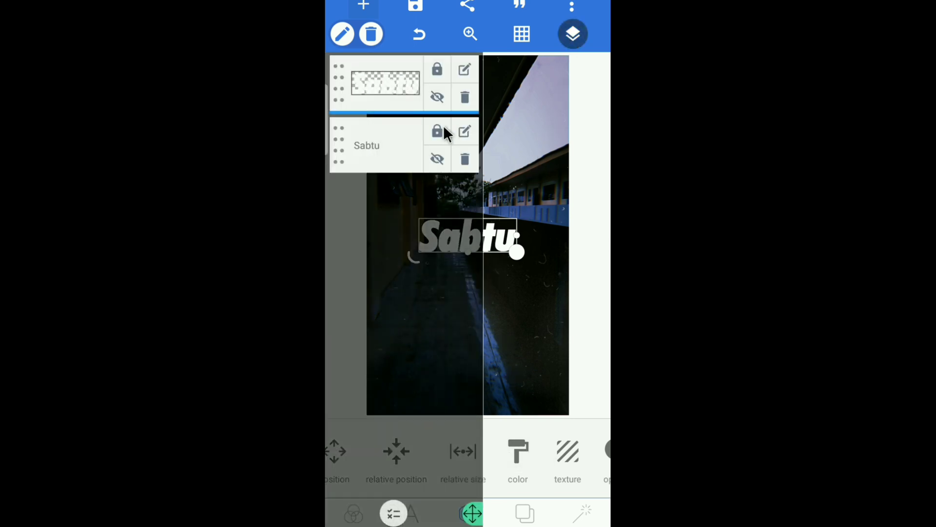
{"action": "left_click", "coordinate": [571, 34]}
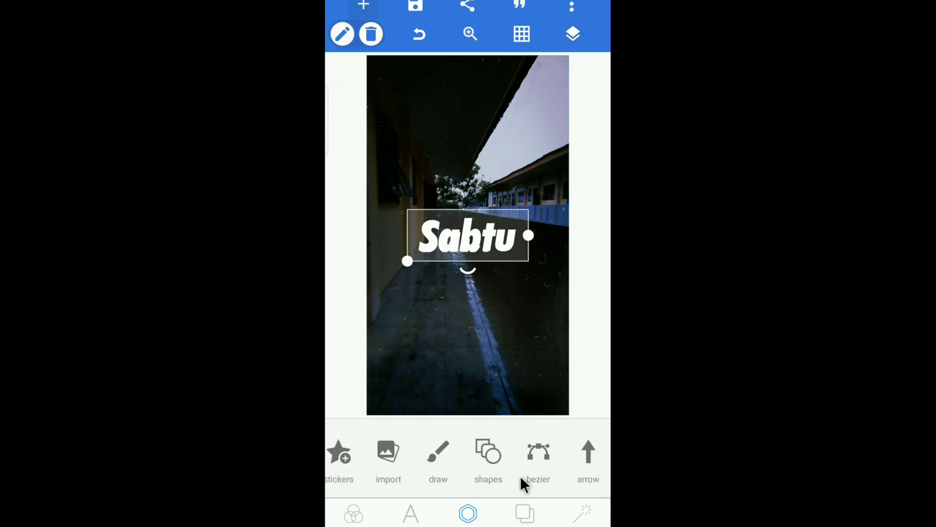
{"action": "mouse_move", "coordinate": [418, 487]}
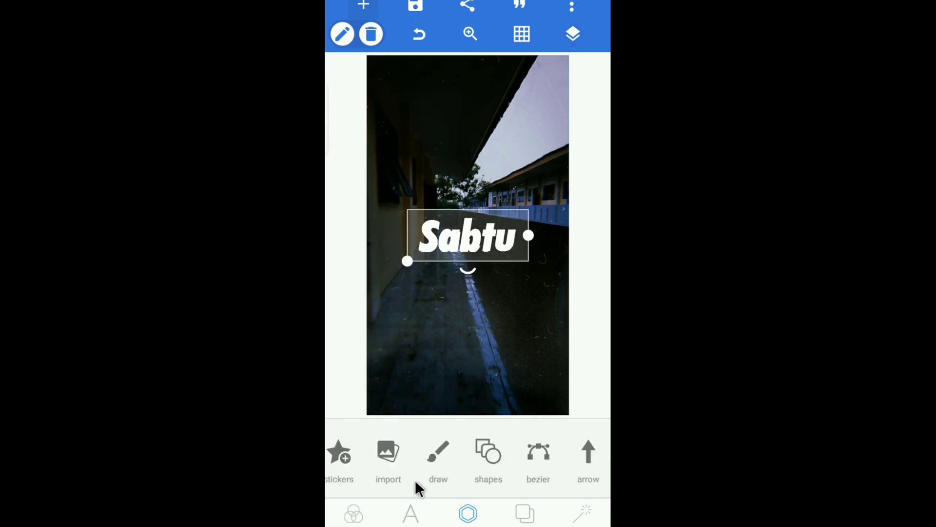
Color the original Sabtu text layer yellow beneath the white image copy.
{"action": "left_click", "coordinate": [410, 512]}
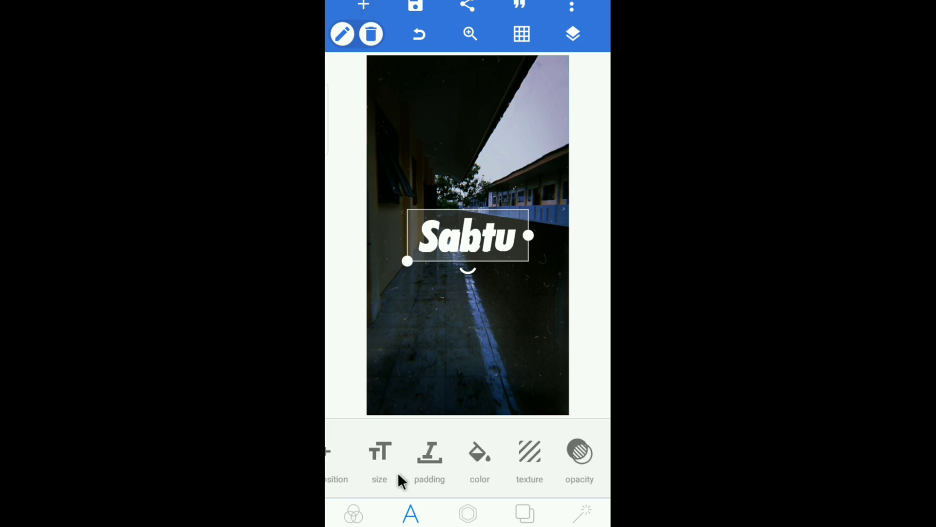
{"action": "left_click", "coordinate": [479, 457]}
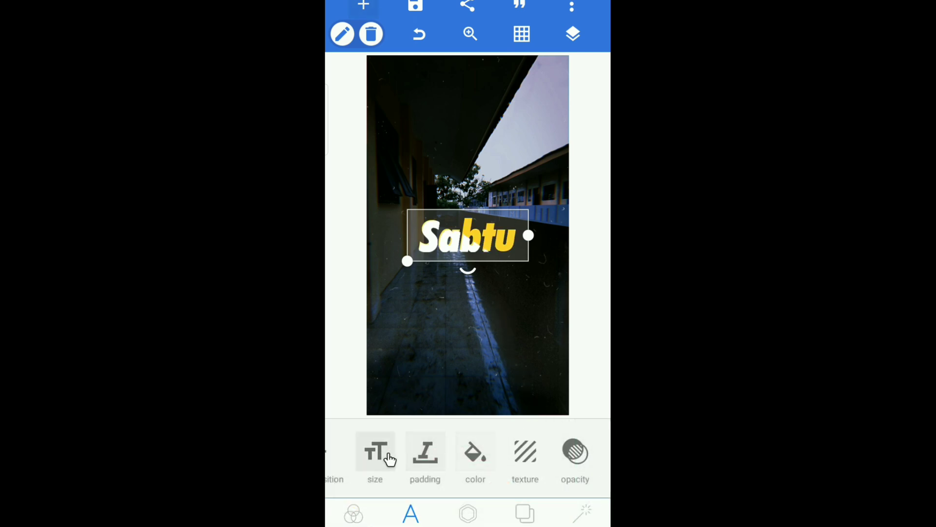
Nudge the yellow text one pixel down and one pixel left.
{"action": "left_click", "coordinate": [375, 454]}
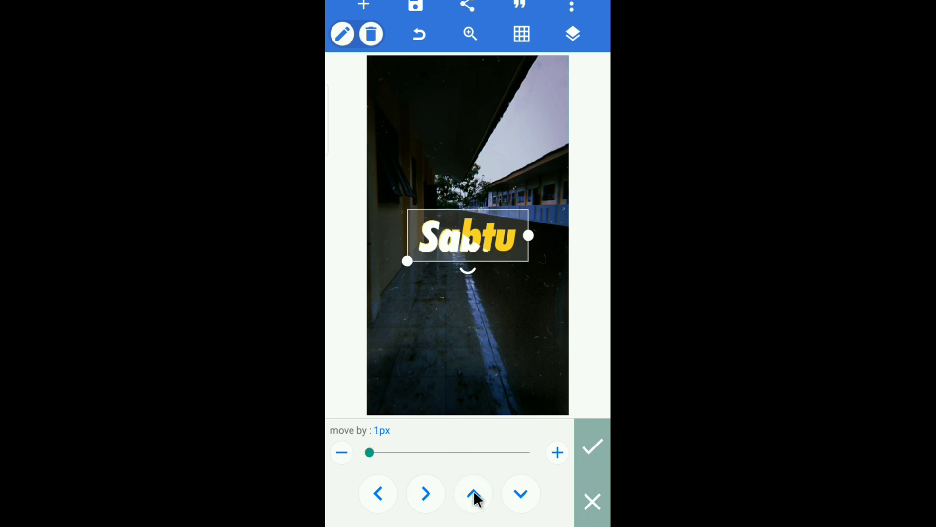
{"action": "mouse_move", "coordinate": [520, 493]}
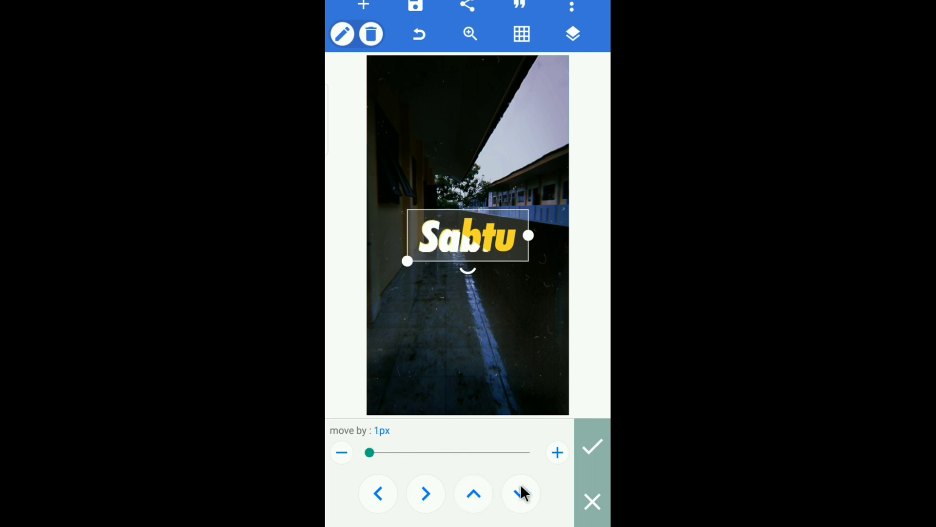
{"action": "left_click", "coordinate": [473, 493]}
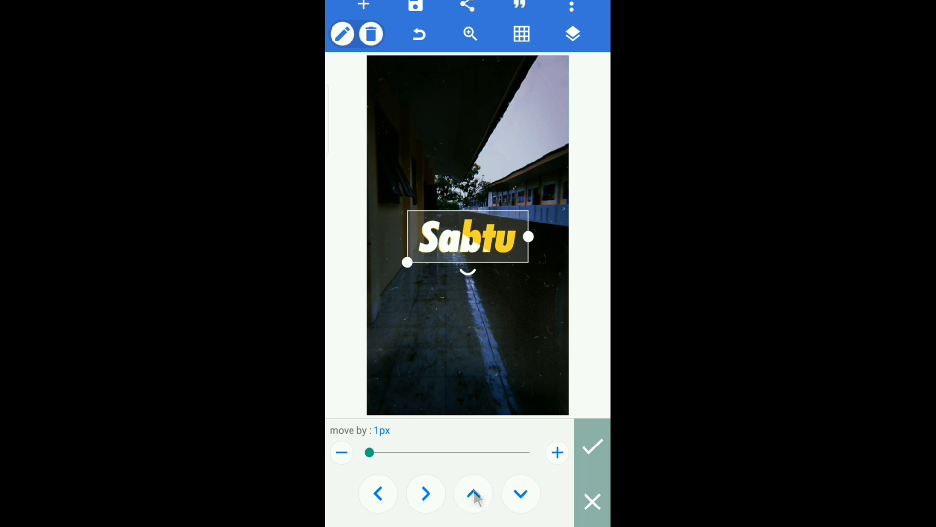
{"action": "left_click", "coordinate": [378, 493]}
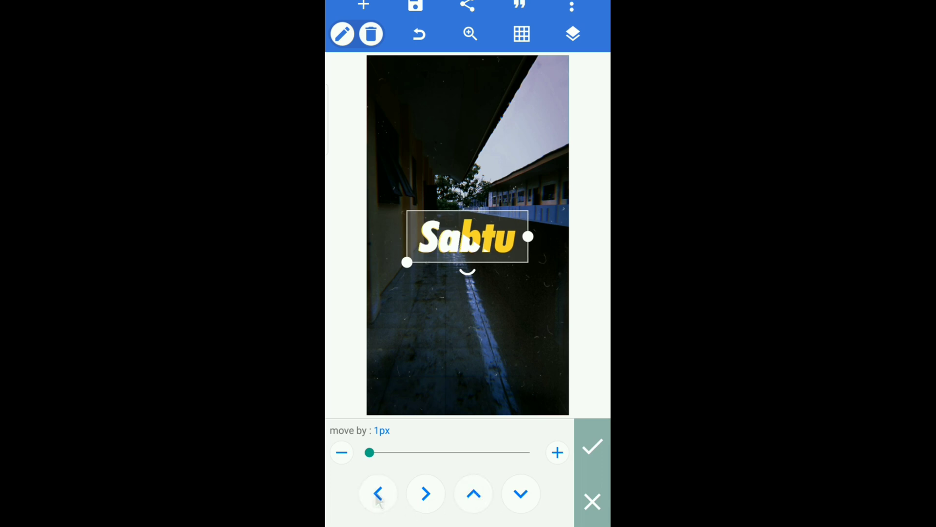
{"action": "left_click", "coordinate": [425, 493]}
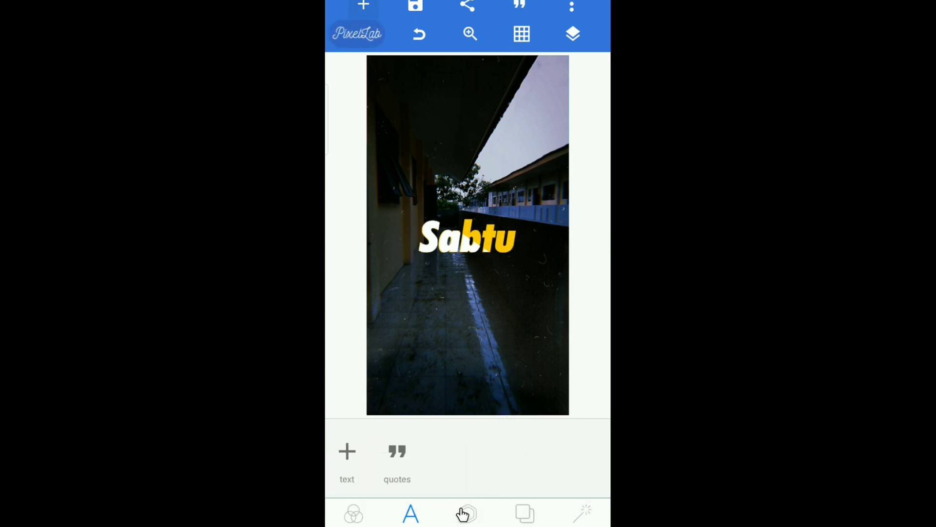
Add a thin white line shape above the two-toned Sabtu word.
{"action": "left_click", "coordinate": [468, 513]}
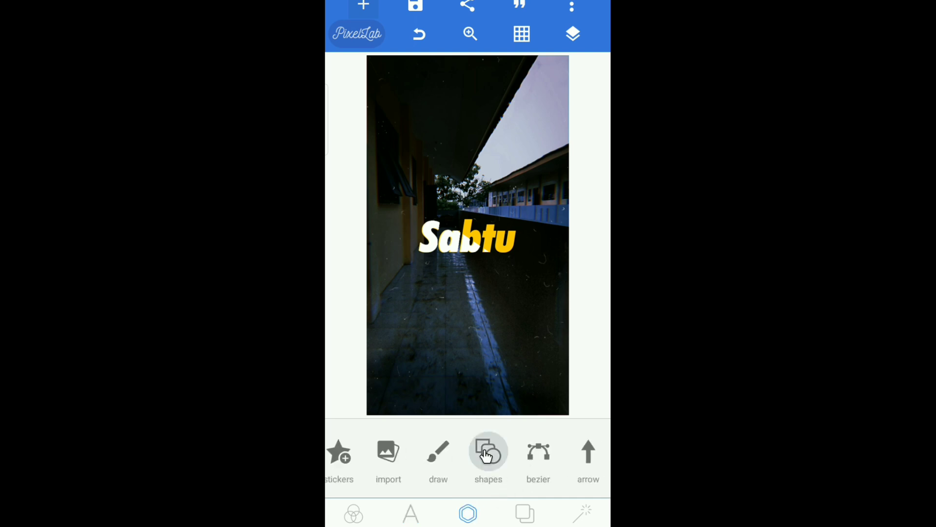
{"action": "left_click", "coordinate": [487, 454]}
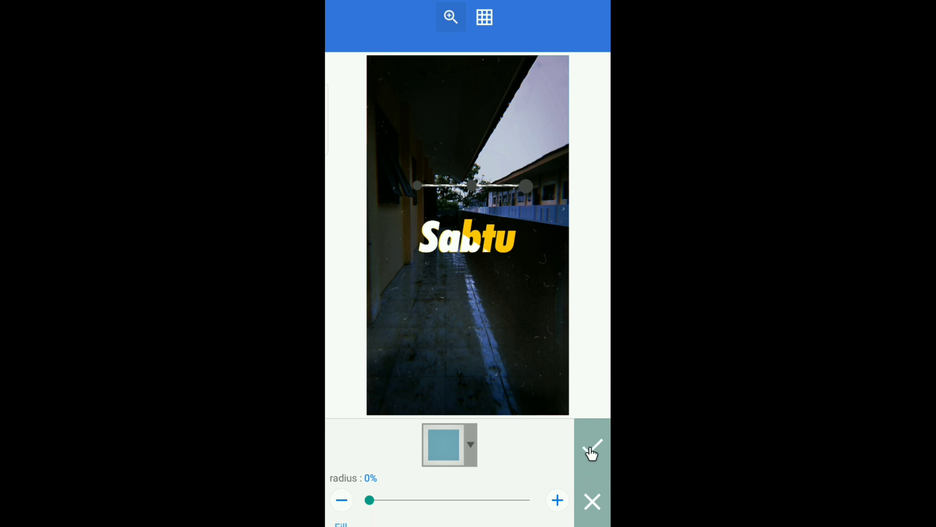
{"action": "left_click", "coordinate": [591, 447]}
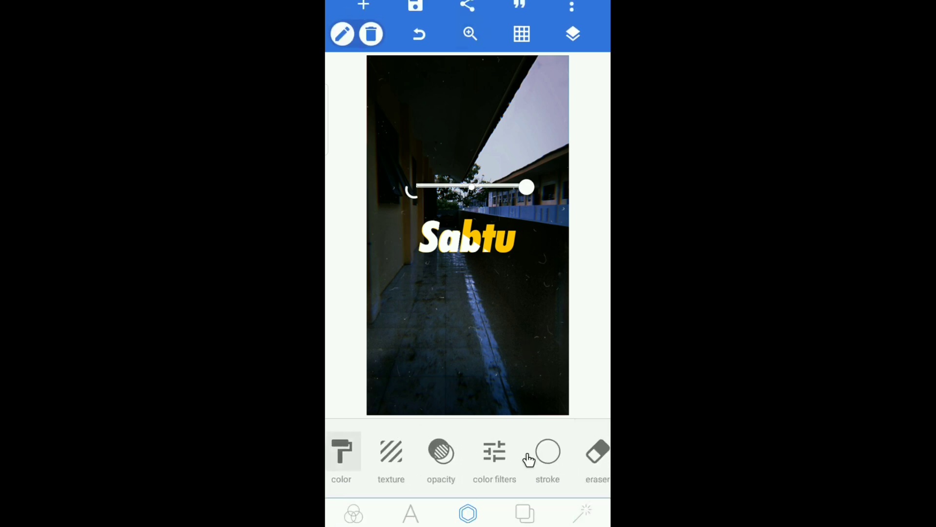
Rotate the white line to about 36° and move it diagonally across Sabtu.
{"action": "scroll", "scroll_direction": "left", "scroll_amount": 3}
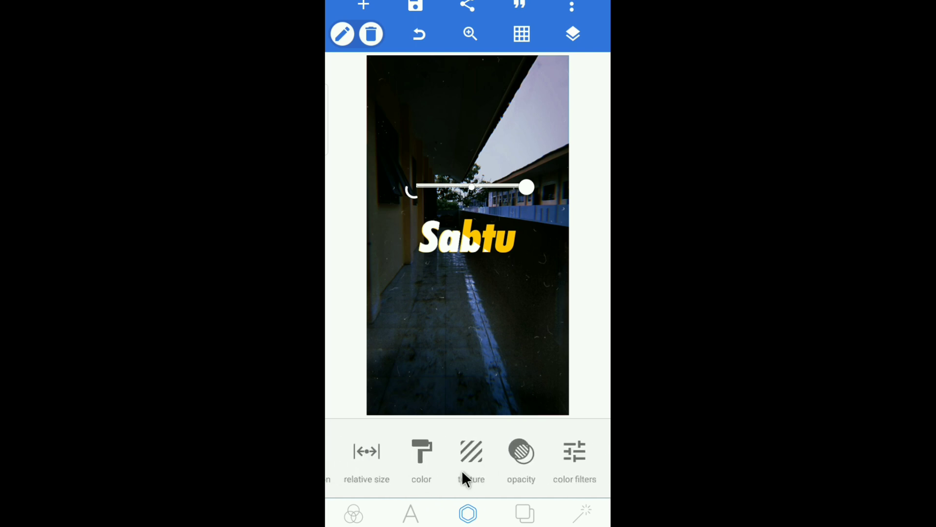
{"action": "scroll", "scroll_direction": "left", "scroll_amount": 3}
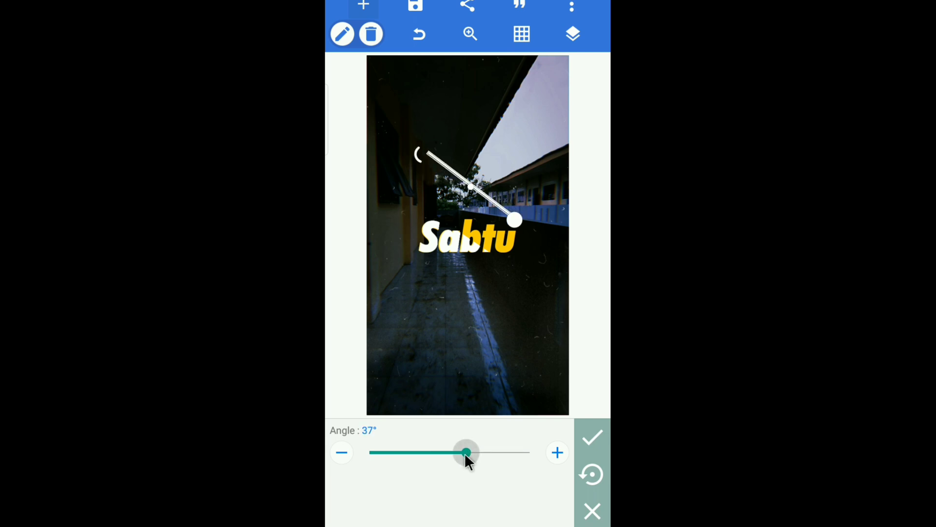
{"action": "left_click_drag", "start_coordinate": [465, 452], "coordinate": [469, 452]}
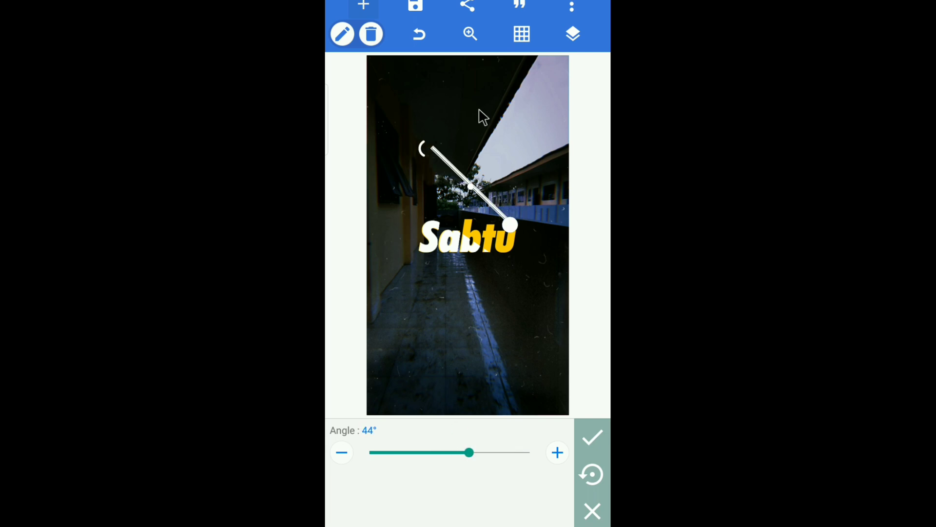
{"action": "left_click_drag", "start_coordinate": [510, 226], "coordinate": [516, 279]}
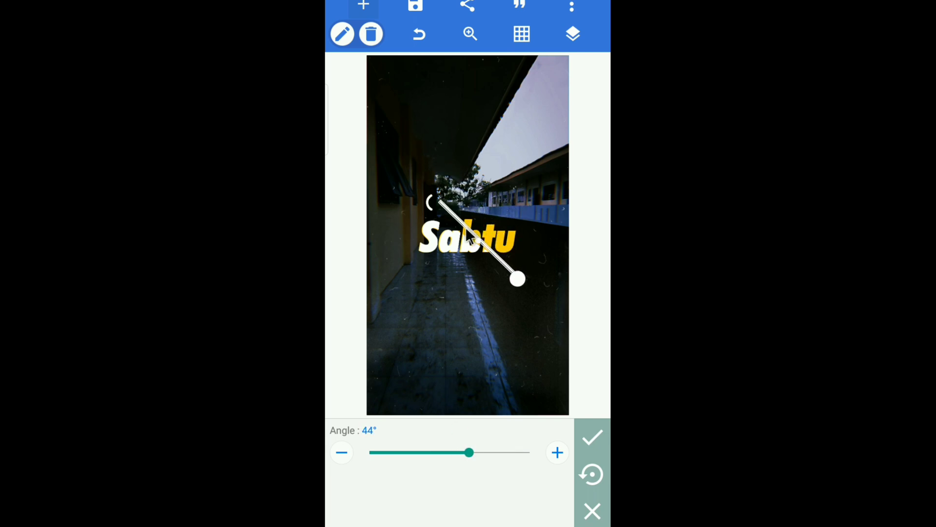
{"action": "left_click", "coordinate": [341, 452]}
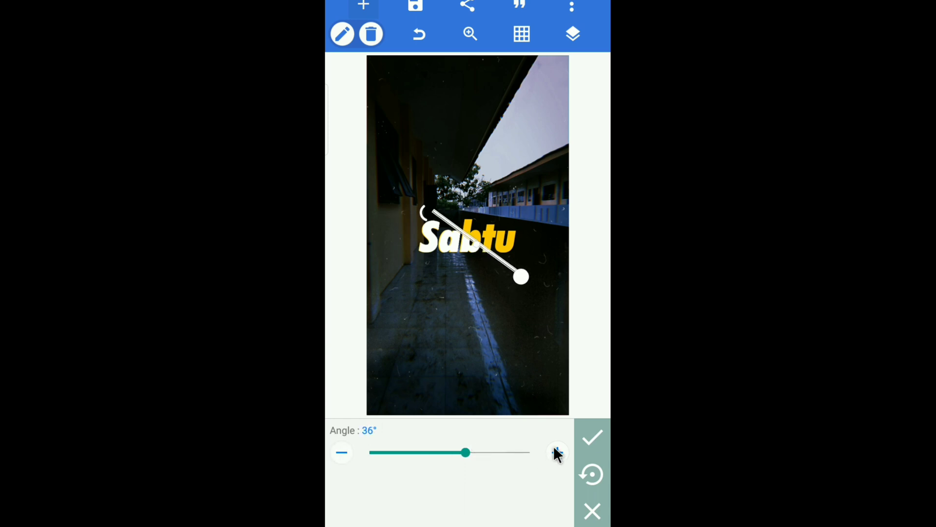
{"action": "left_click", "coordinate": [592, 436]}
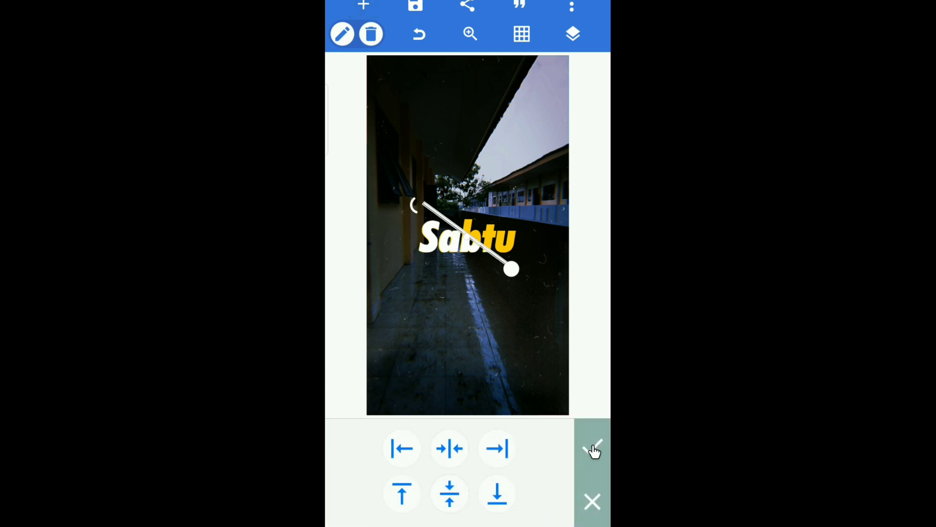
Nudge the diagonal line into its final spot across Sabtu and confirm it.
{"action": "left_click", "coordinate": [591, 448]}
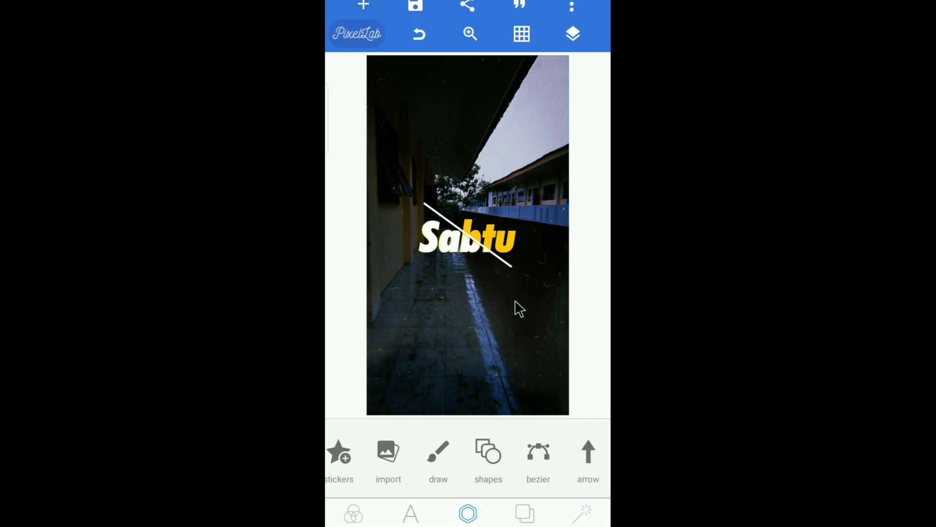
{"action": "left_click", "coordinate": [467, 239]}
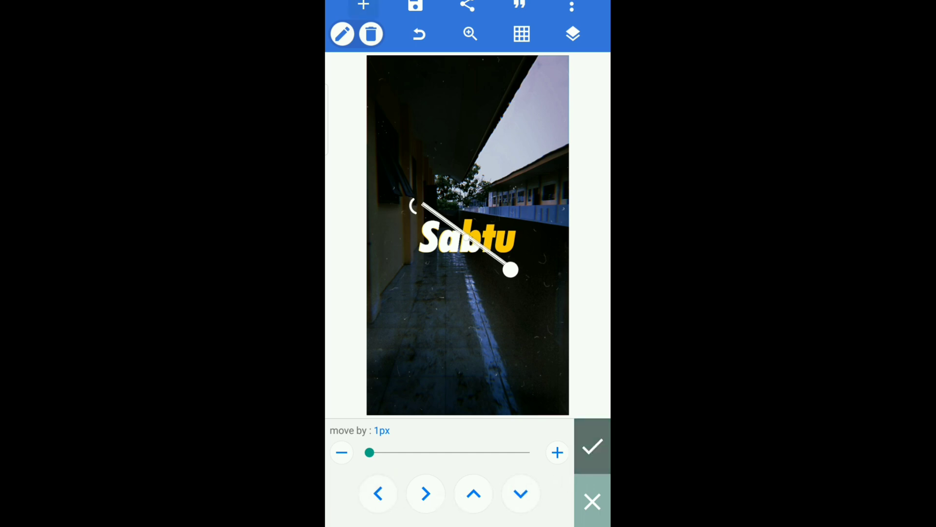
{"action": "left_click", "coordinate": [591, 445]}
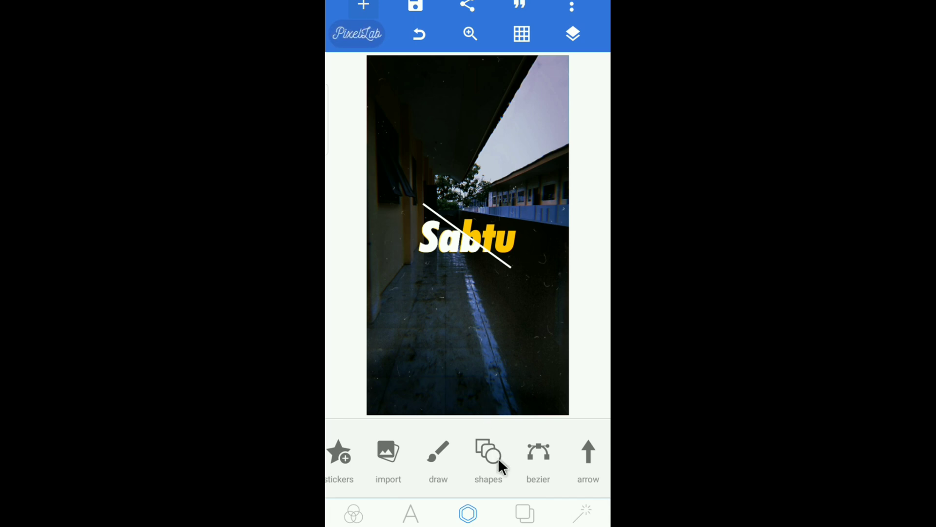
{"action": "mouse_move", "coordinate": [410, 514]}
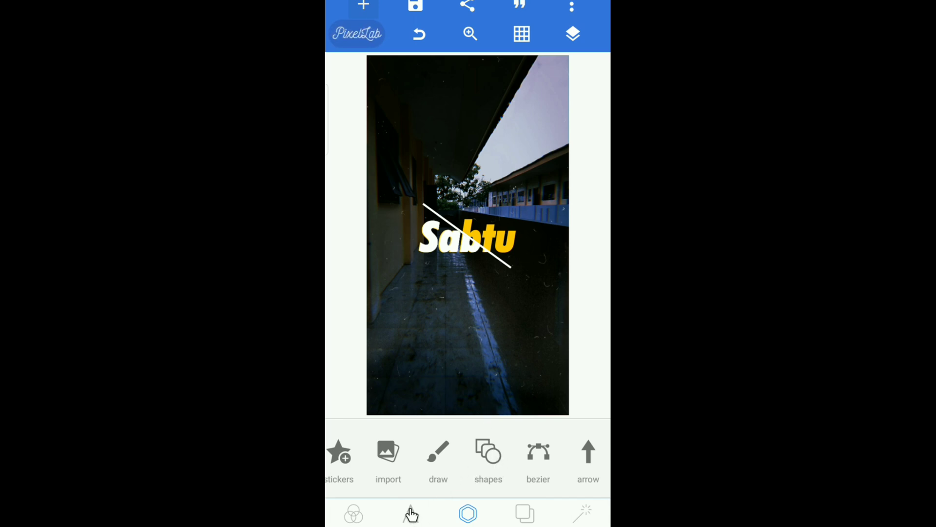
Add a new text layer replacing 'new text' with a caption starting '2020/'.
{"action": "left_click", "coordinate": [410, 513]}
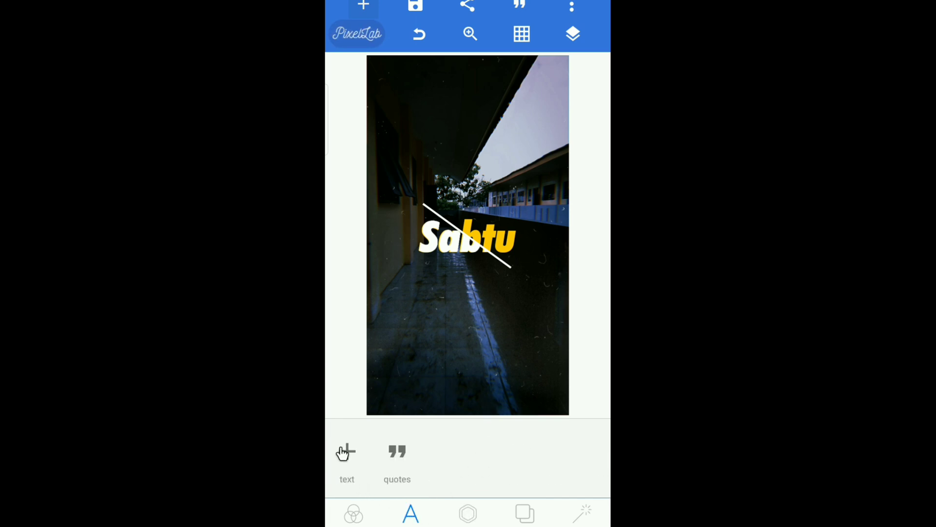
{"action": "left_click", "coordinate": [347, 457]}
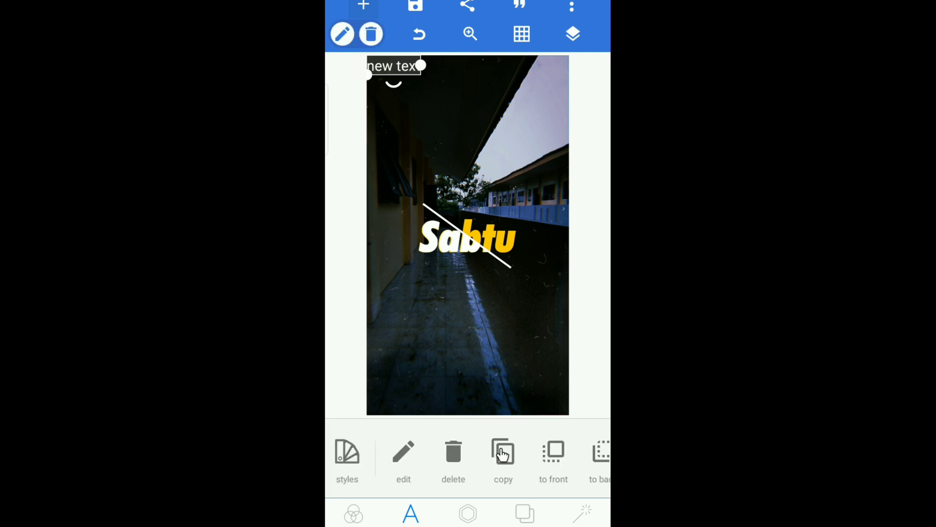
{"action": "left_click", "coordinate": [403, 454]}
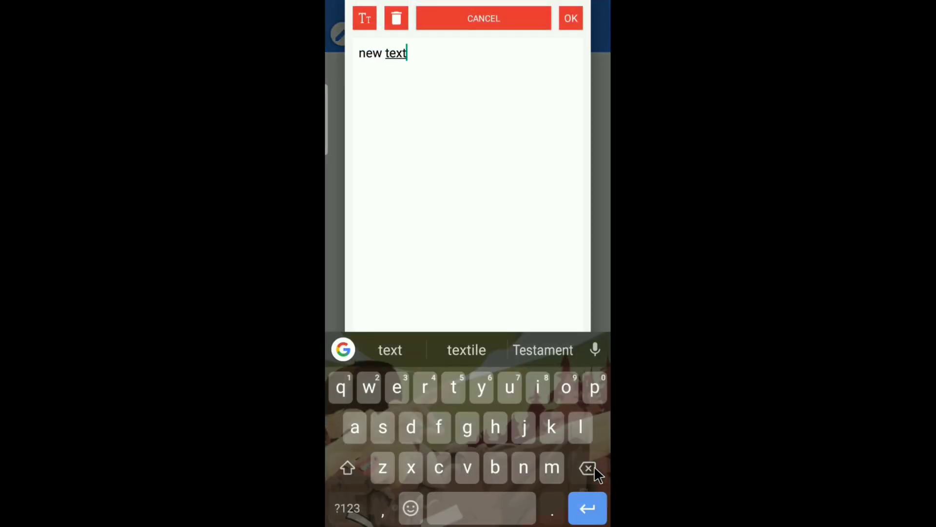
{"action": "left_click", "coordinate": [587, 468]}
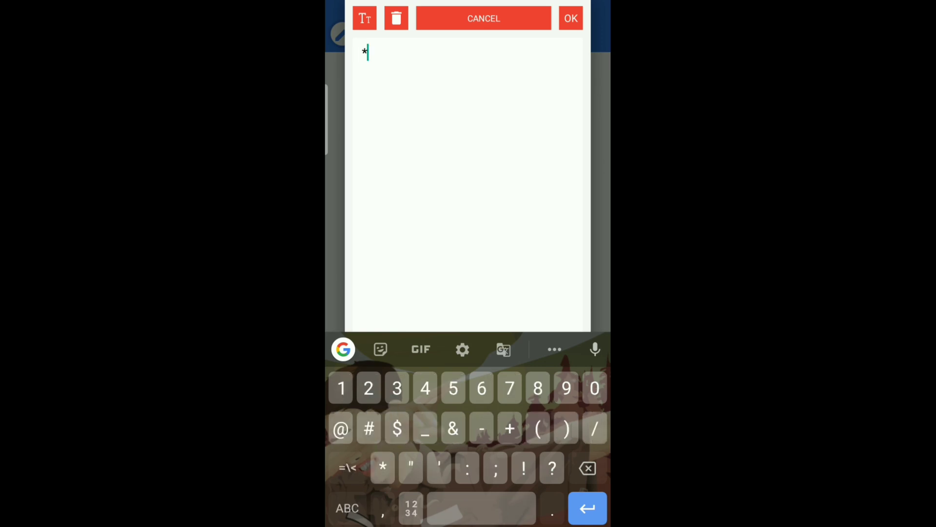
{"action": "type", "text": "2020"}
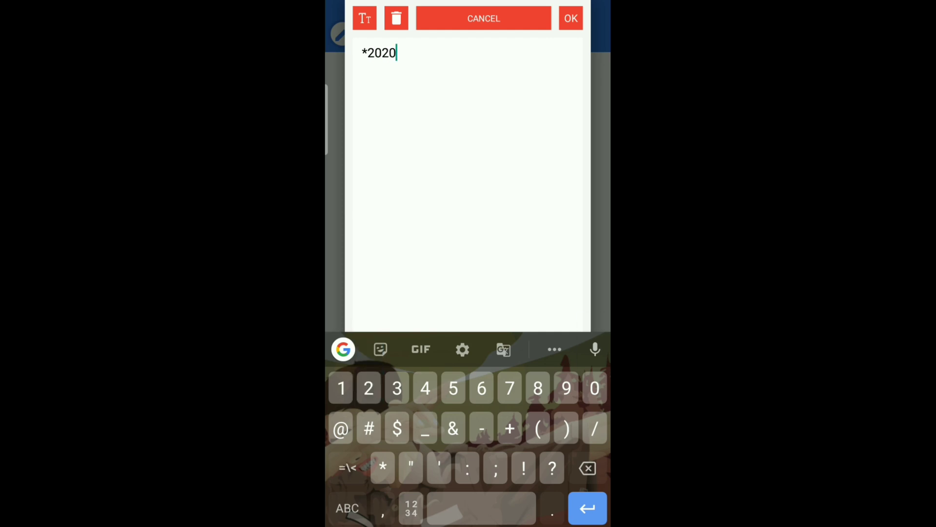
{"action": "type", "text": "/iDeny-,"}
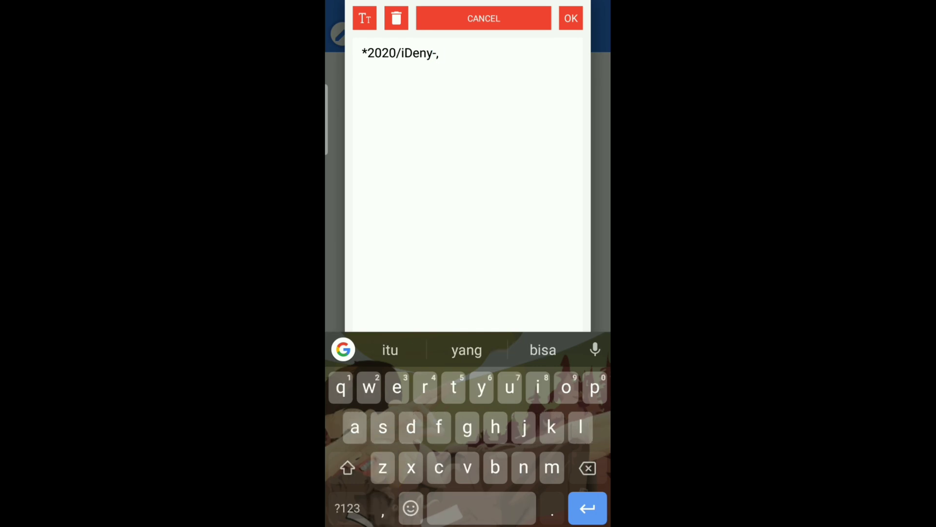
{"action": "left_click", "coordinate": [569, 18]}
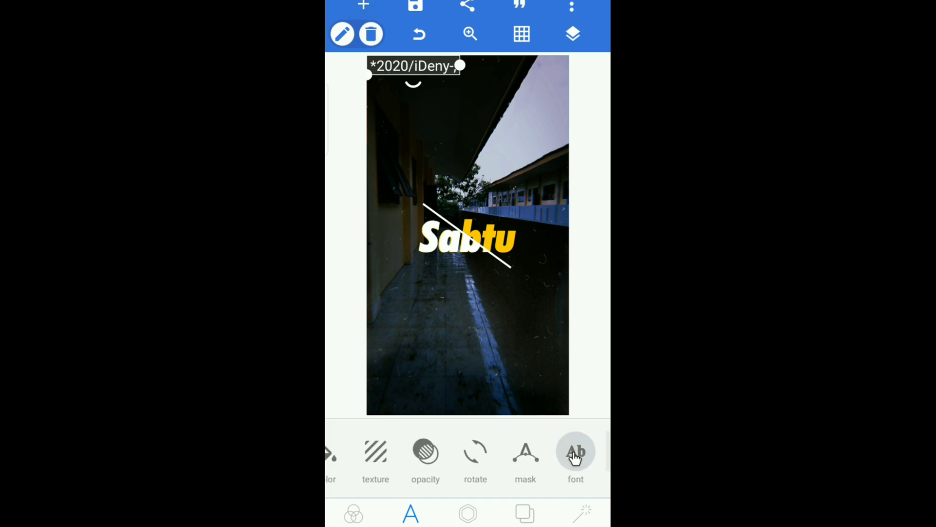
Switch the caption to a thinner font and move it just below Sabtu.
{"action": "left_click", "coordinate": [575, 454]}
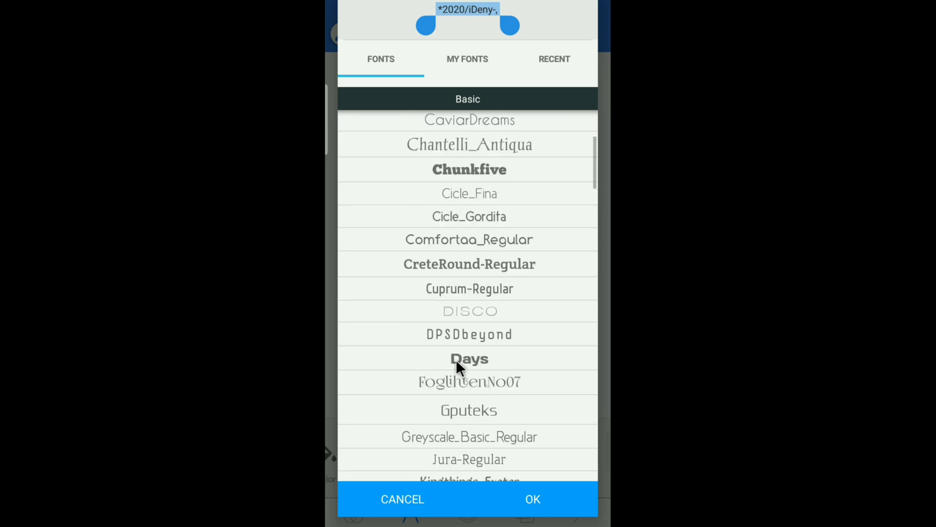
{"action": "scroll", "scroll_direction": "down", "scroll_amount": 3}
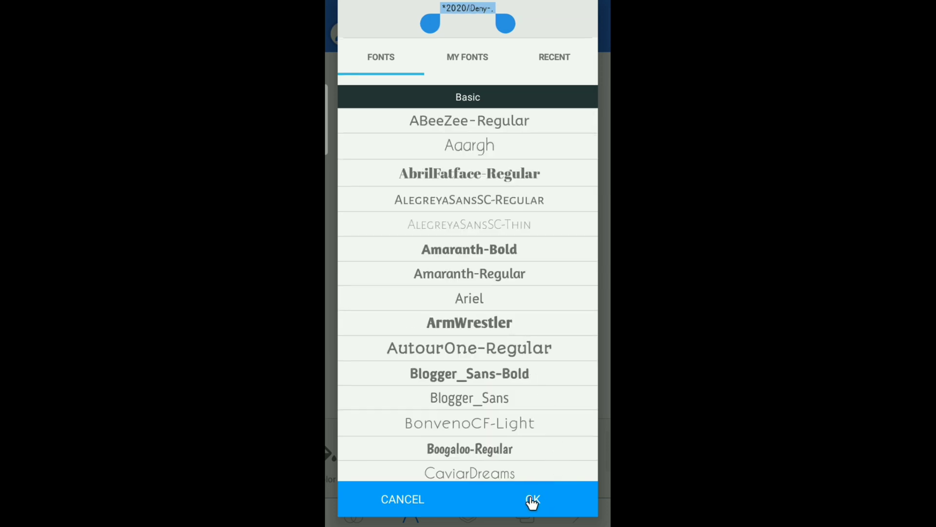
{"action": "left_click", "coordinate": [531, 499]}
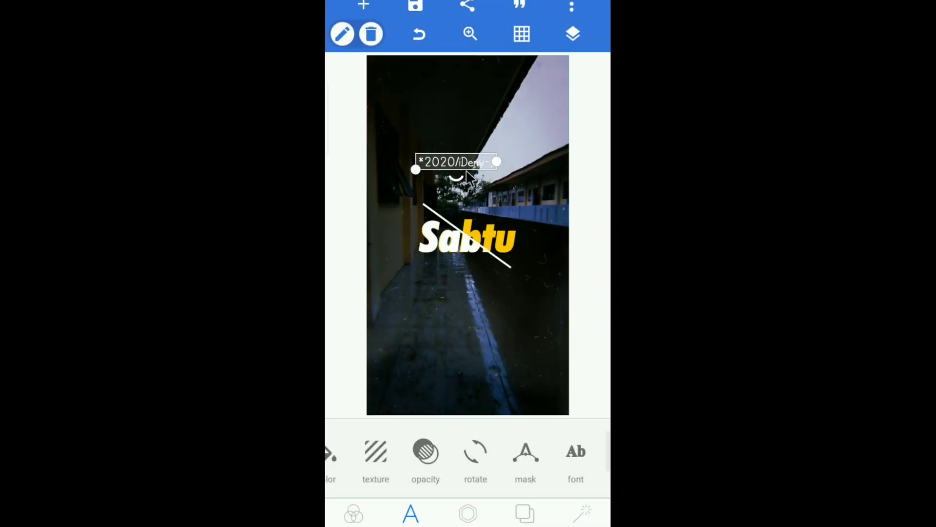
{"action": "left_click_drag", "start_coordinate": [457, 162], "coordinate": [469, 285]}
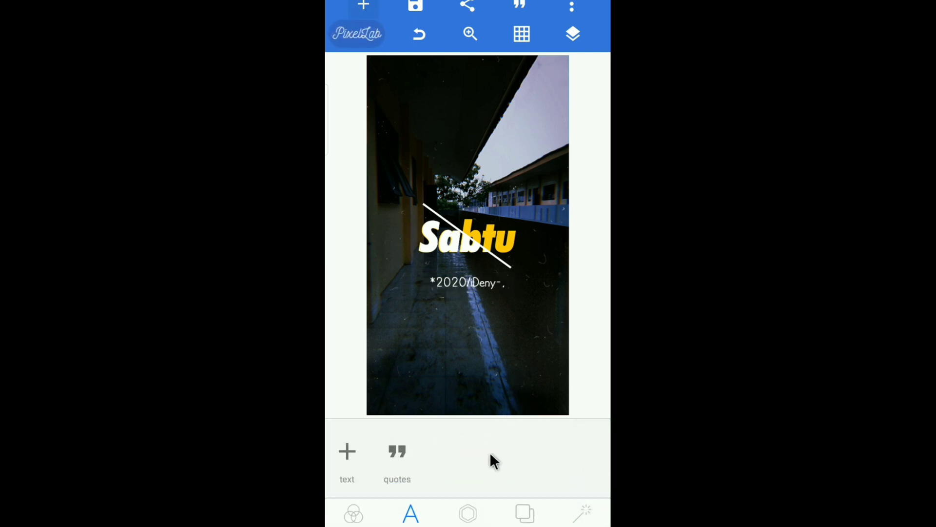
{"action": "left_click", "coordinate": [467, 513]}
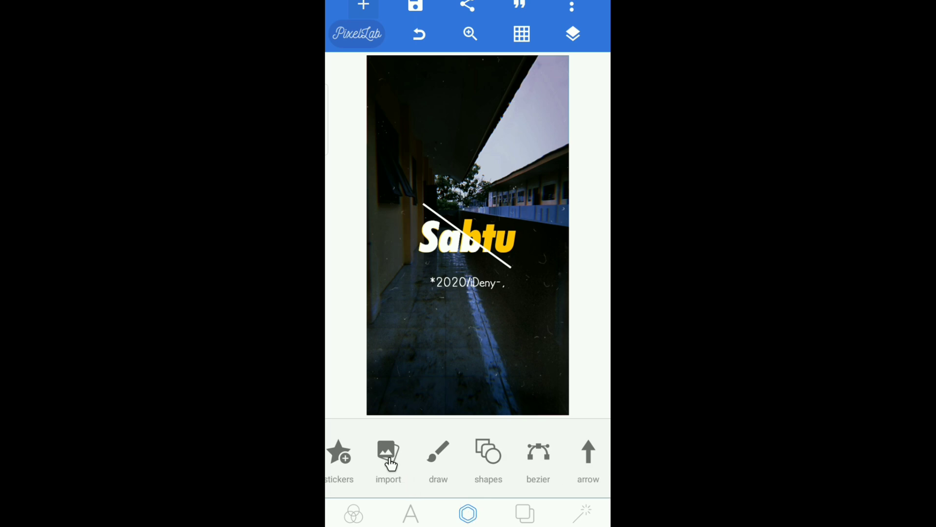
{"action": "left_click", "coordinate": [388, 454]}
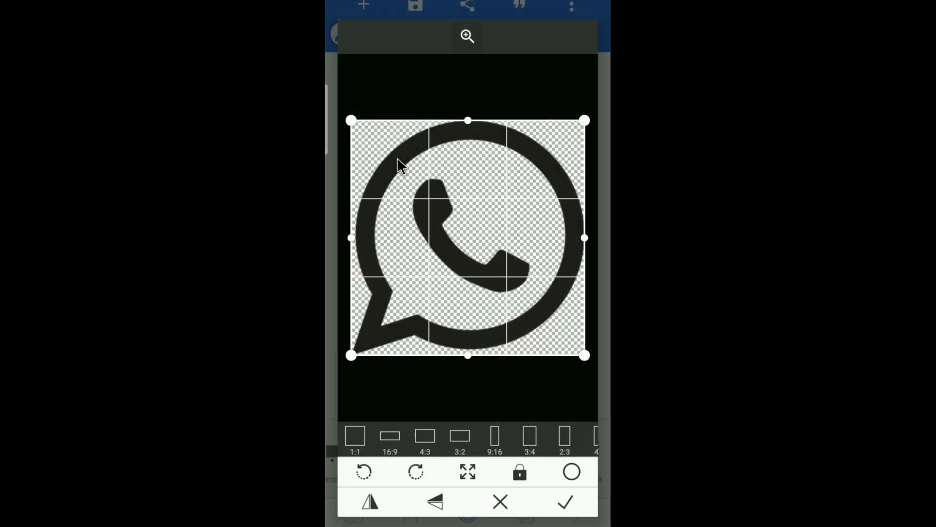
Insert the WhatsApp icon image onto the poster without cropping.
{"action": "left_click", "coordinate": [564, 500]}
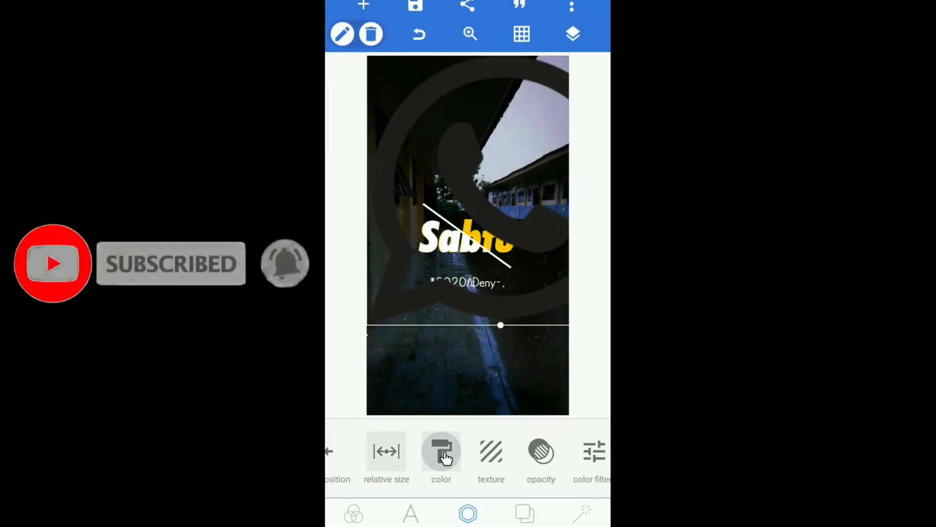
Colour the WhatsApp icon white, shrink it, and centre it above Sabtu.
{"action": "left_click", "coordinate": [441, 450]}
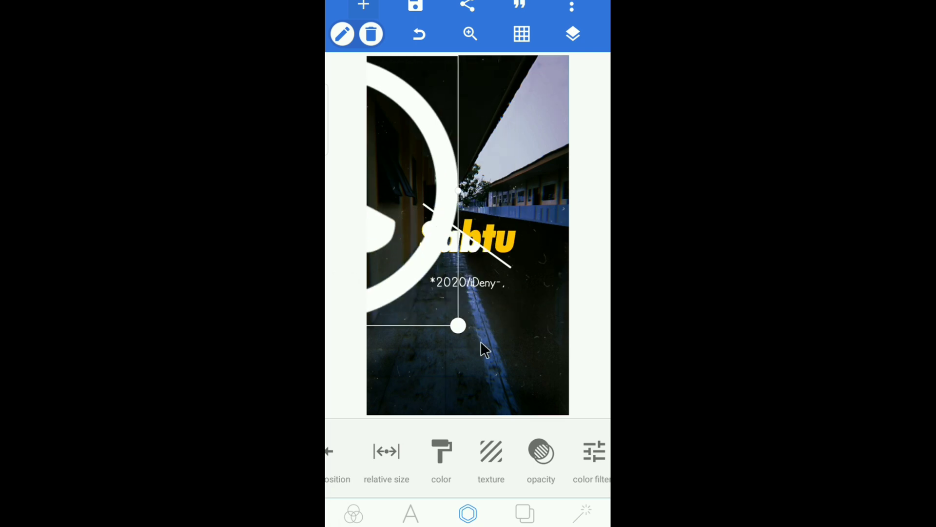
{"action": "left_click_drag", "start_coordinate": [458, 326], "coordinate": [416, 283]}
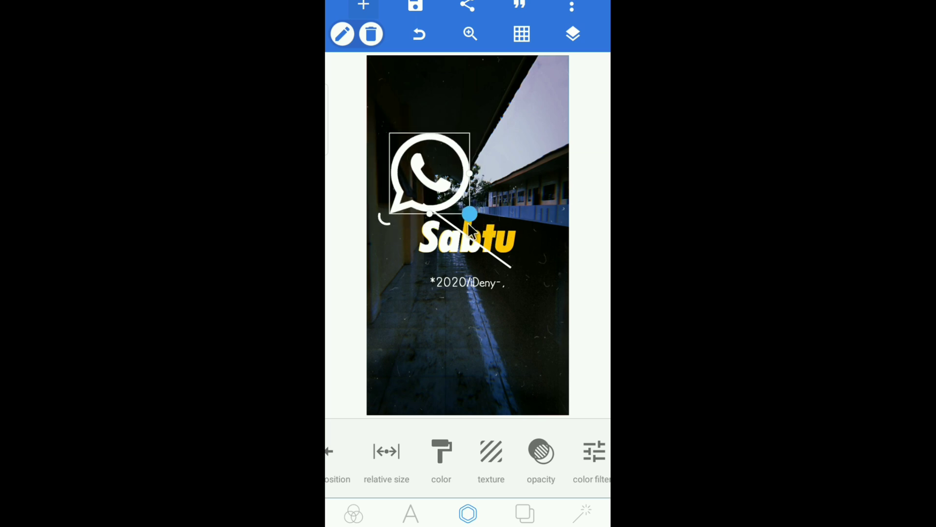
{"action": "left_click_drag", "start_coordinate": [470, 213], "coordinate": [434, 178]}
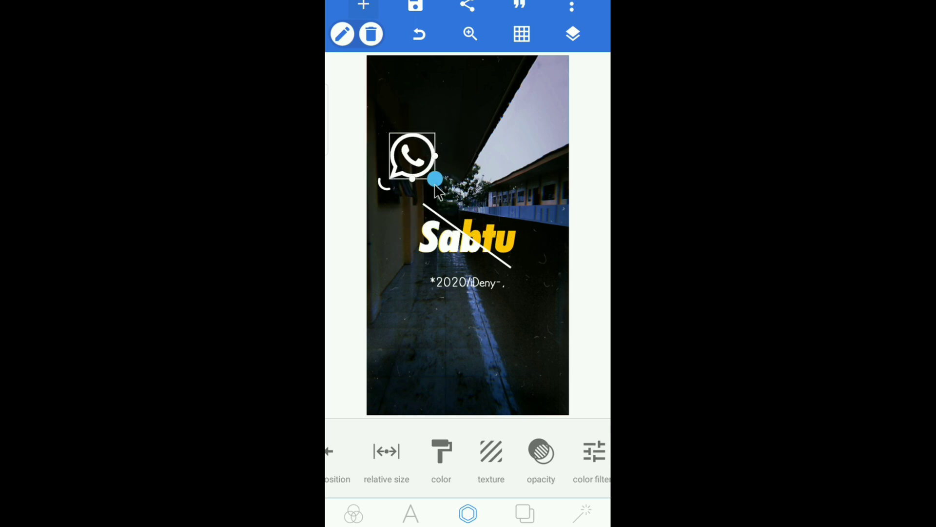
{"action": "left_click_drag", "start_coordinate": [412, 156], "coordinate": [462, 191]}
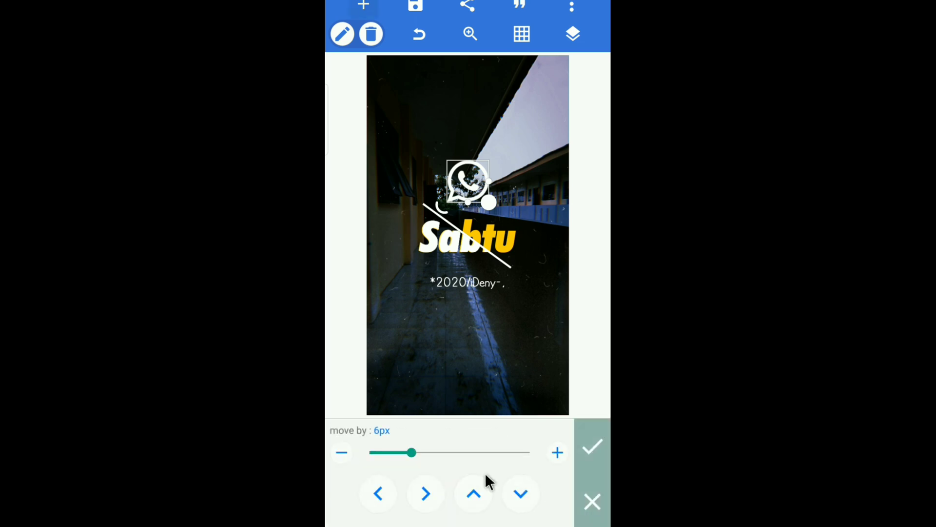
Nudge the WhatsApp icon down with a 1px step and adjust its opacity.
{"action": "left_click_drag", "start_coordinate": [412, 452], "coordinate": [369, 453]}
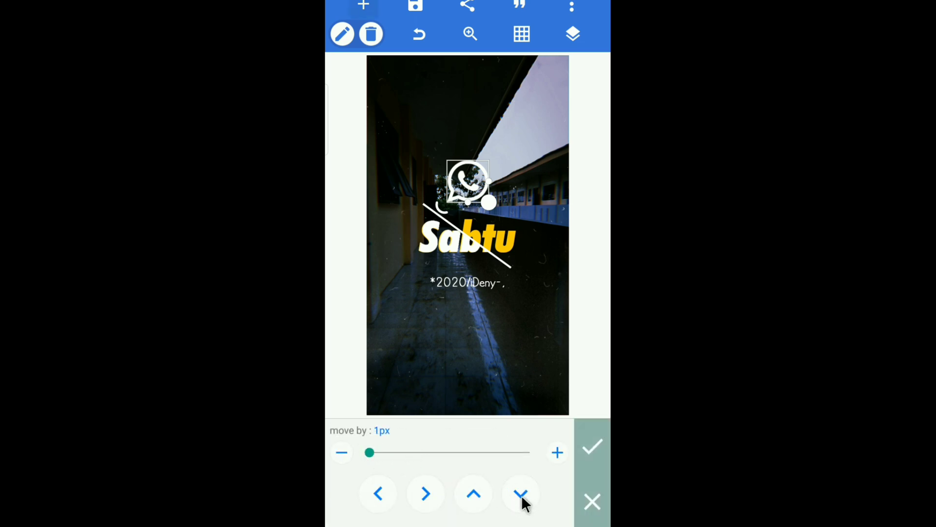
{"action": "left_click", "coordinate": [520, 493]}
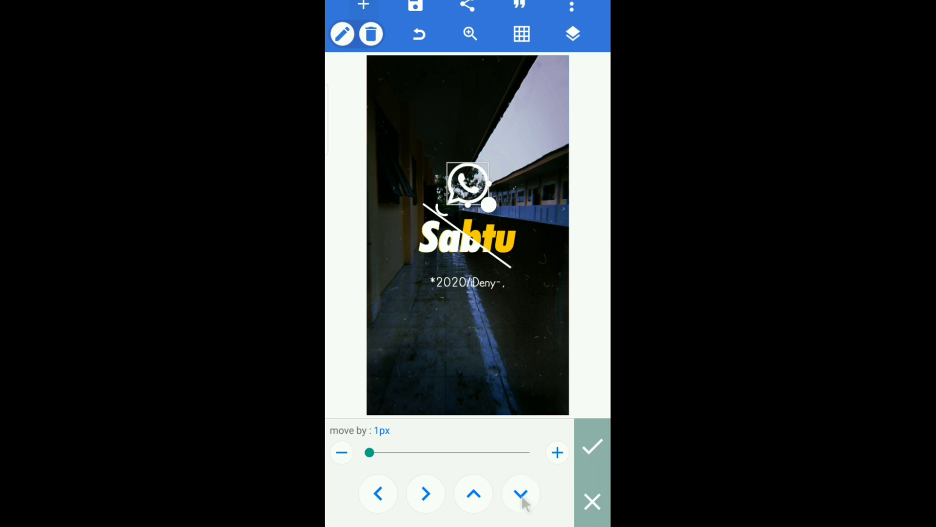
{"action": "mouse_move", "coordinate": [473, 493]}
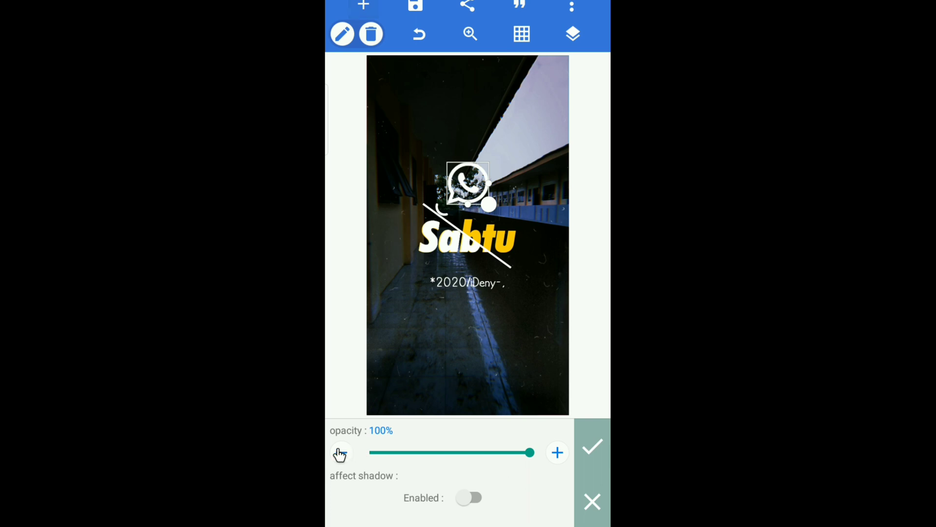
{"action": "left_click_drag", "start_coordinate": [532, 452], "coordinate": [522, 452]}
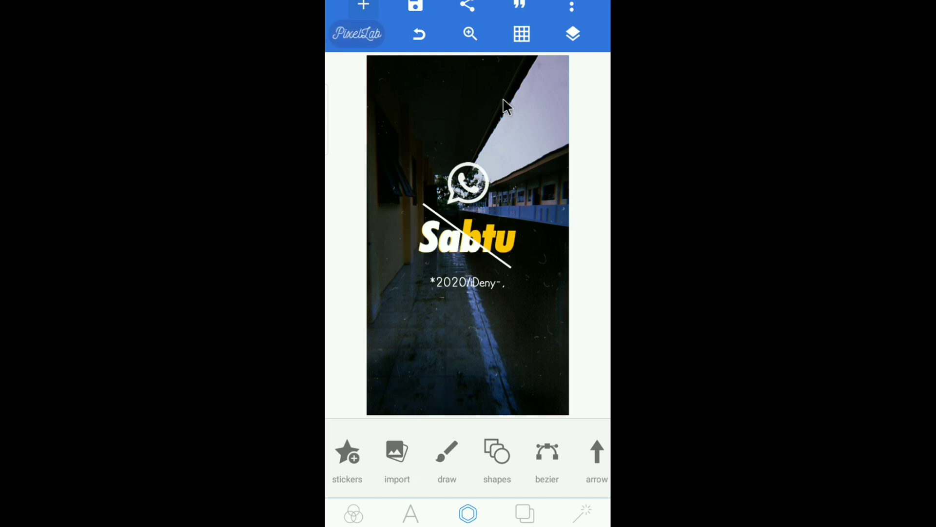
Merge the line, overlay and Sabtu layers into a single object.
{"action": "left_click", "coordinate": [572, 34]}
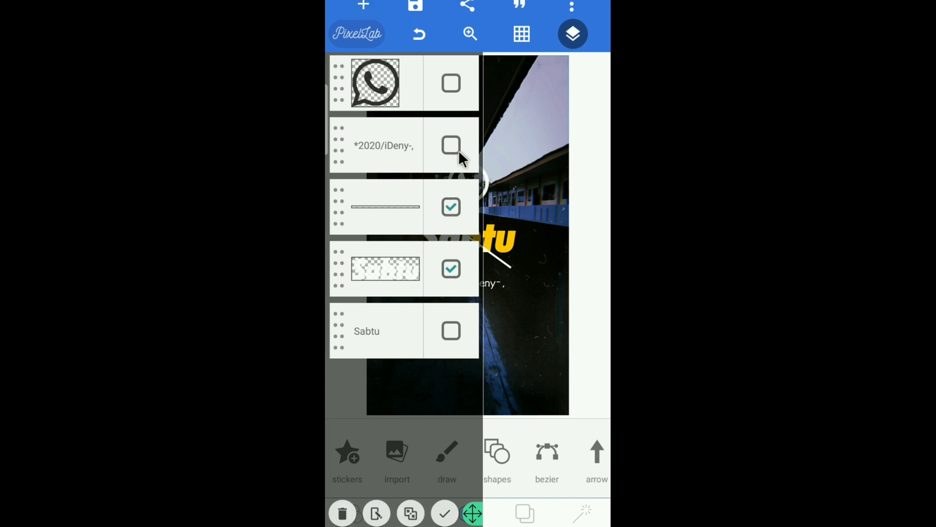
{"action": "left_click", "coordinate": [451, 330]}
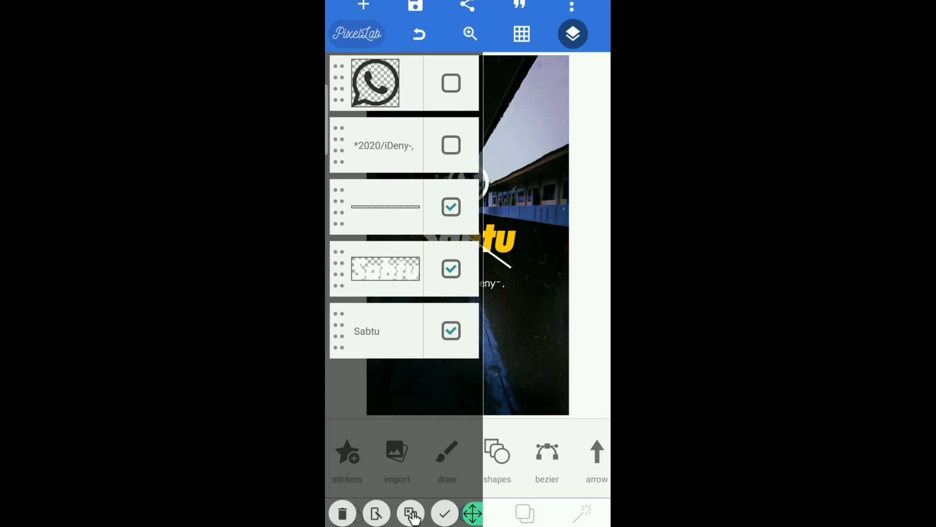
{"action": "left_click", "coordinate": [410, 513]}
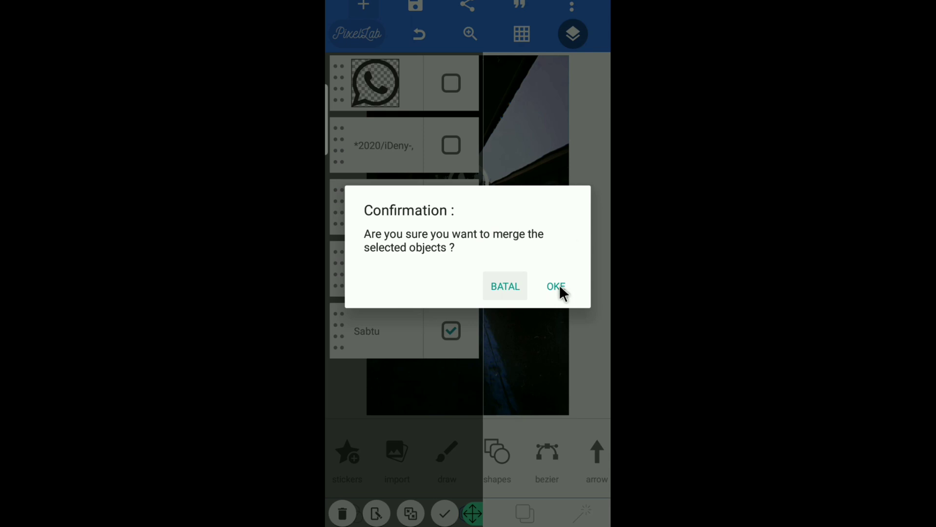
{"action": "left_click", "coordinate": [555, 287]}
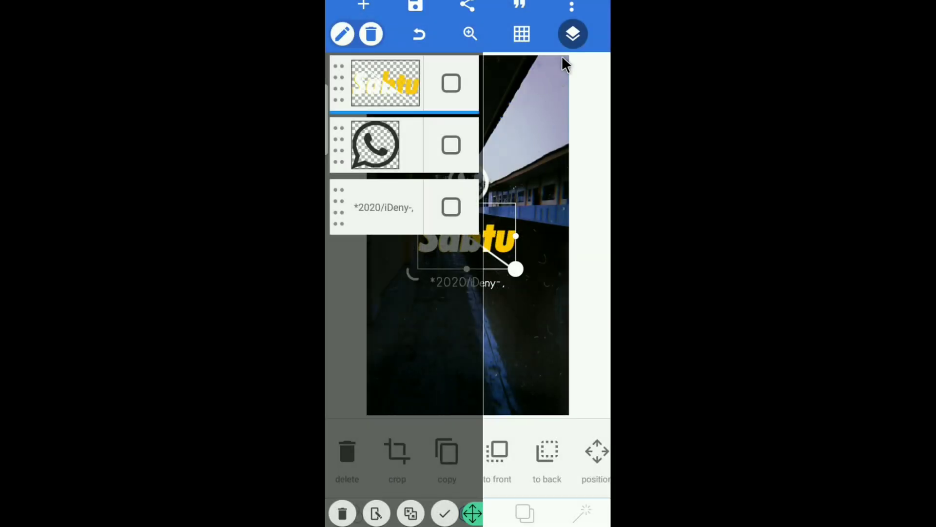
{"action": "left_click", "coordinate": [572, 34]}
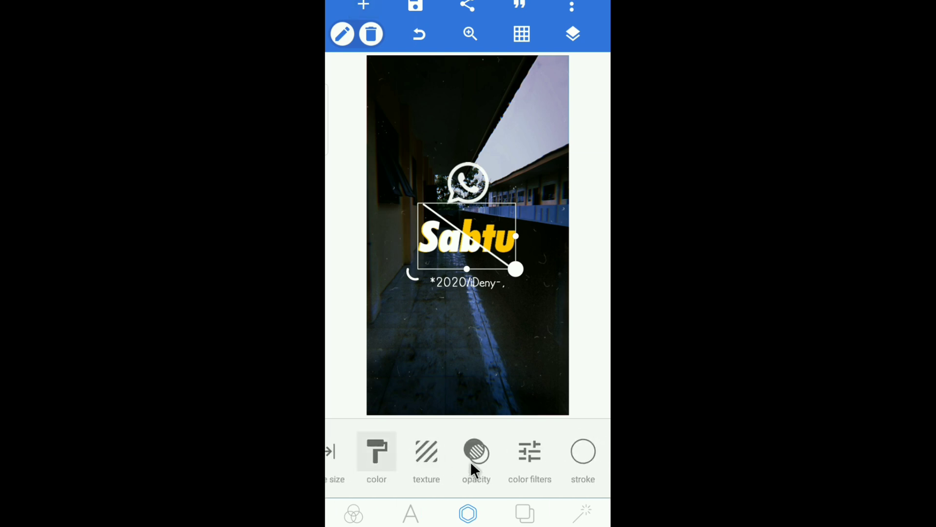
Set the merged Sabtu's opacity to 95% and centre it horizontally.
{"action": "left_click", "coordinate": [476, 451]}
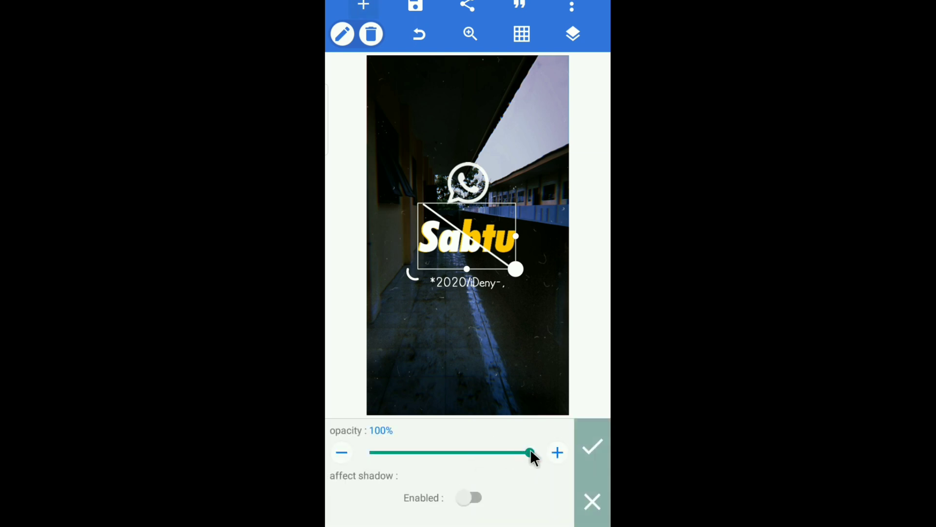
{"action": "left_click_drag", "start_coordinate": [528, 453], "coordinate": [522, 452]}
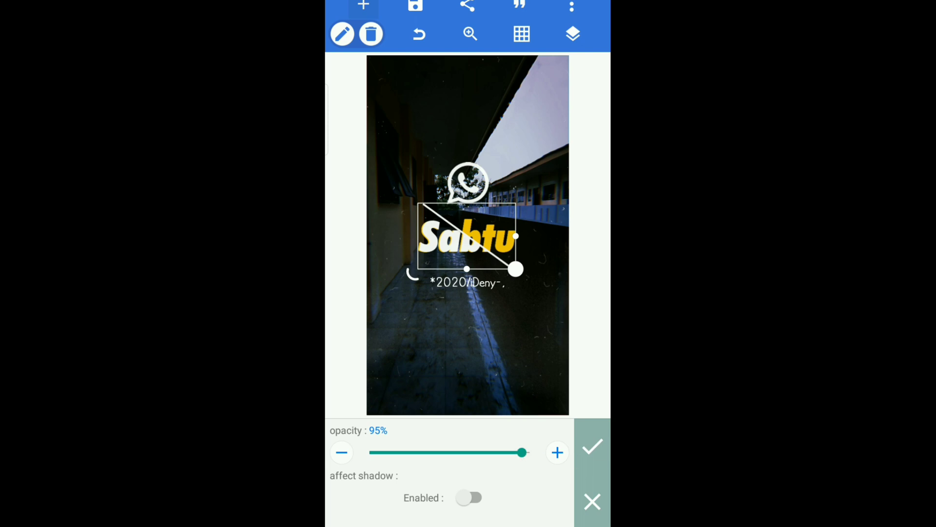
{"action": "left_click", "coordinate": [592, 446]}
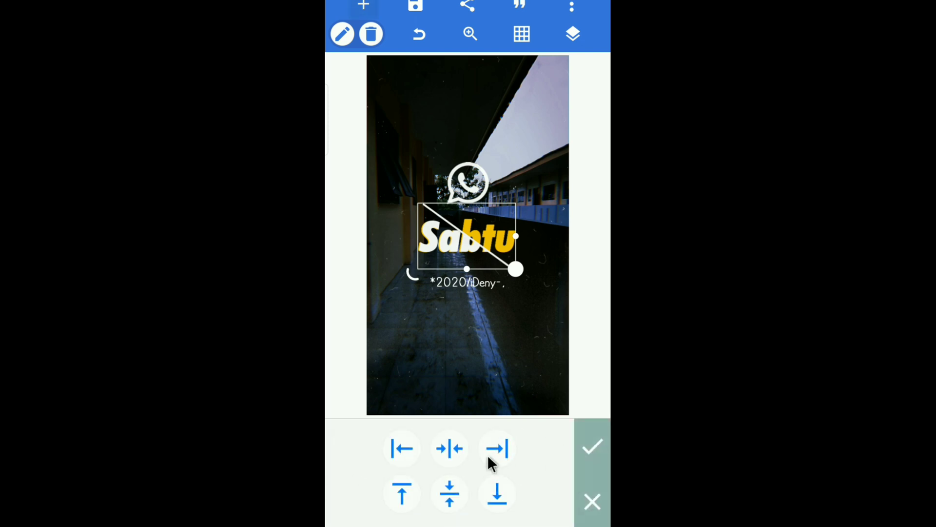
{"action": "left_click", "coordinate": [449, 493]}
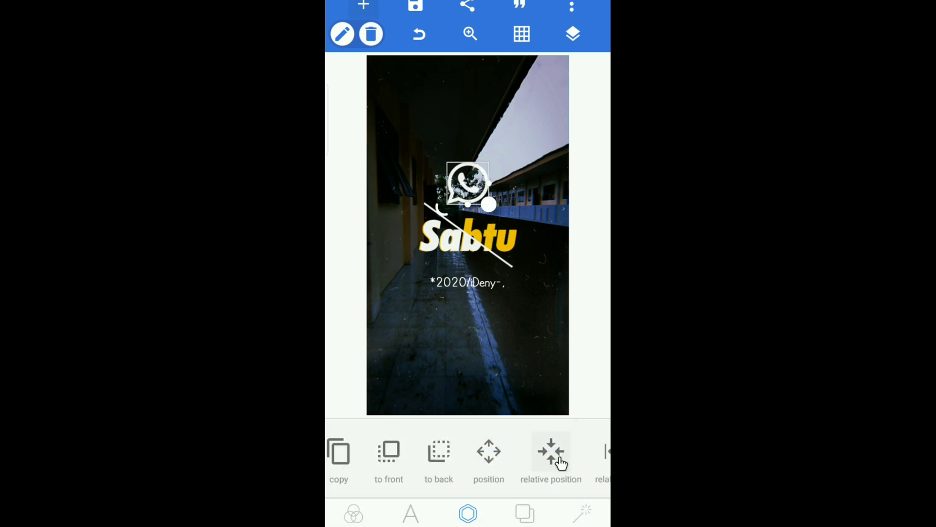
Centre the WhatsApp icon and the caption relative to Sabtu.
{"action": "left_click", "coordinate": [550, 454]}
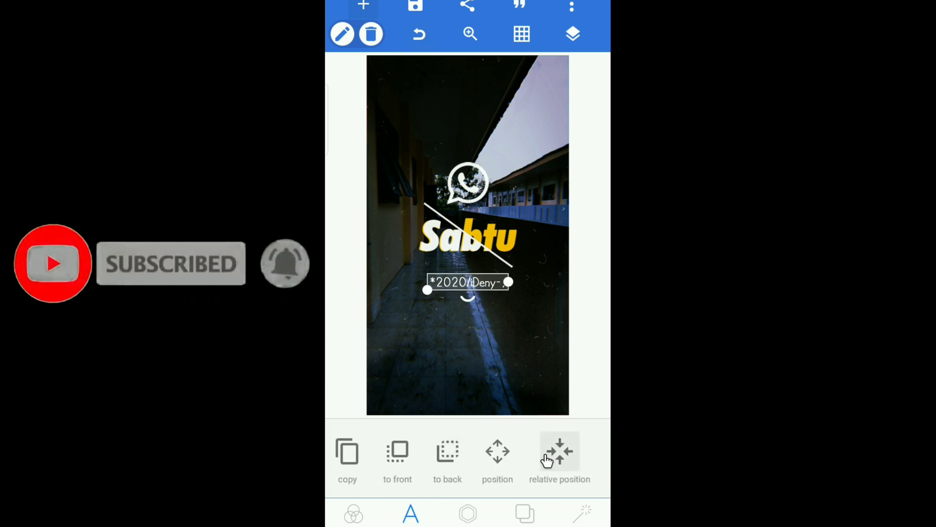
{"action": "left_click", "coordinate": [559, 454]}
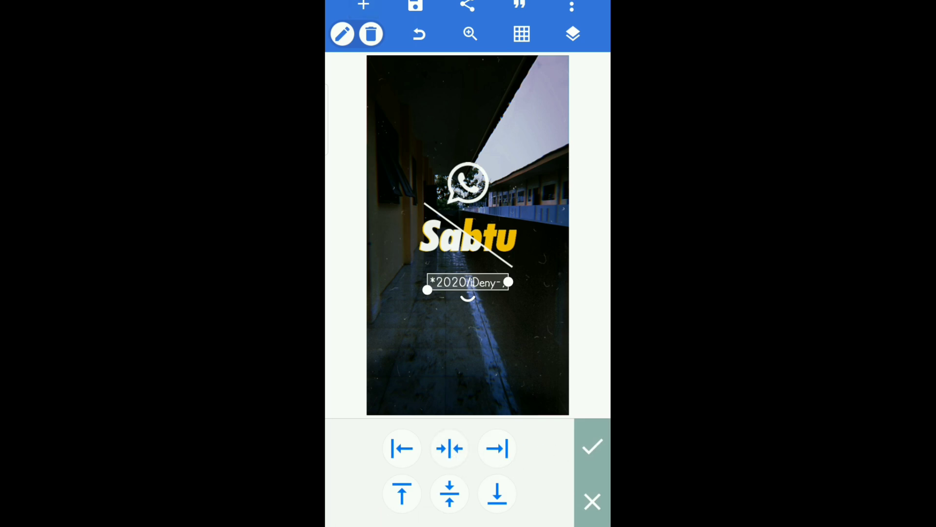
{"action": "left_click", "coordinate": [592, 445]}
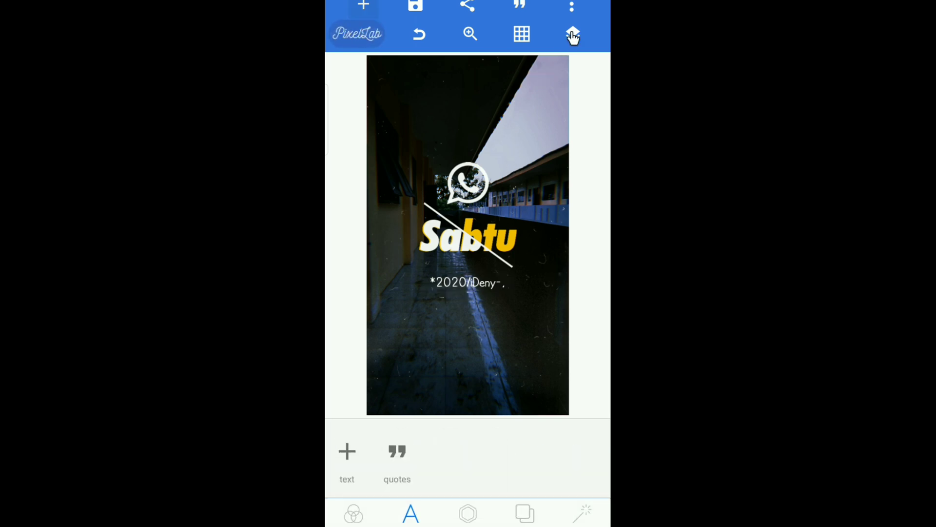
Merge the WhatsApp icon with Sabtu and move the merged group up 6px.
{"action": "left_click", "coordinate": [572, 34]}
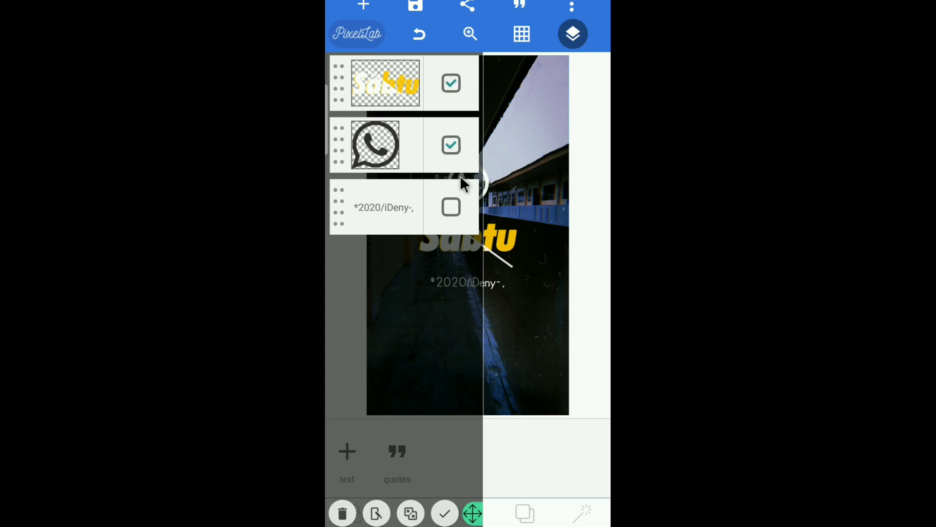
{"action": "left_click", "coordinate": [409, 513]}
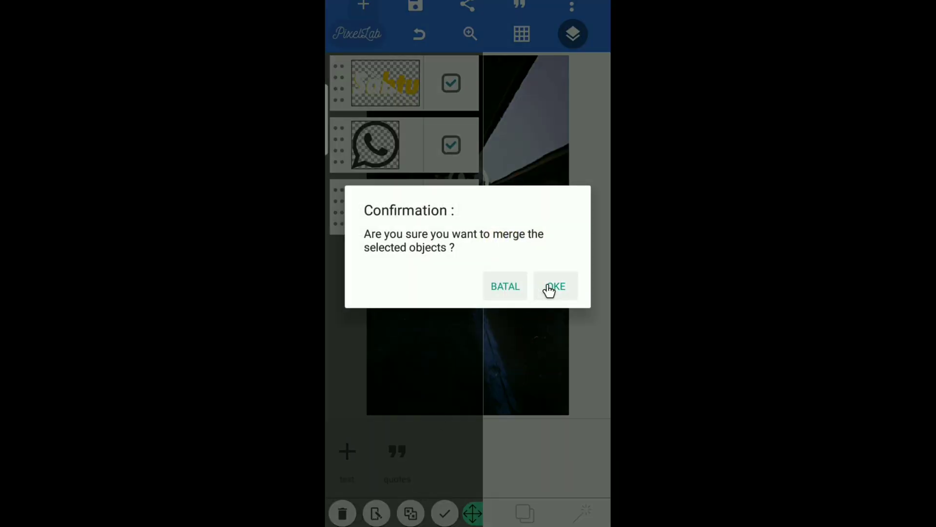
{"action": "left_click", "coordinate": [554, 286]}
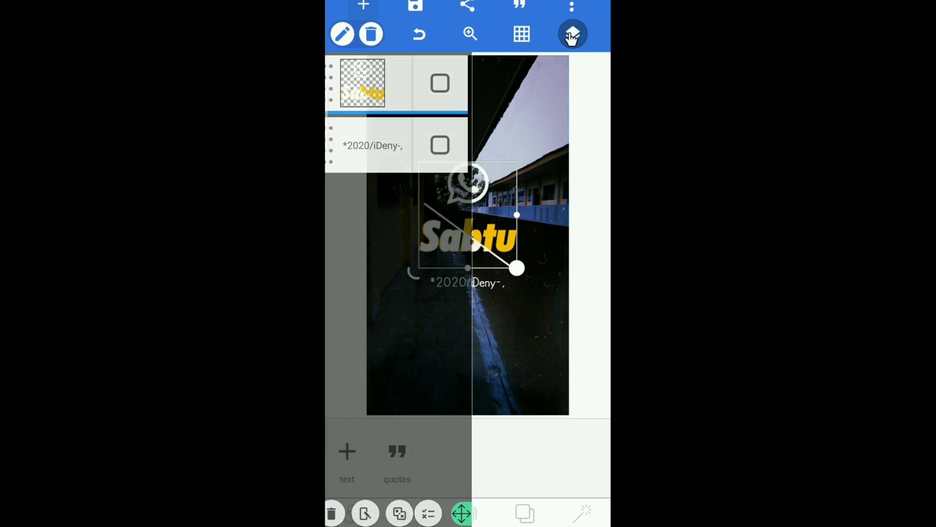
{"action": "left_click", "coordinate": [572, 34]}
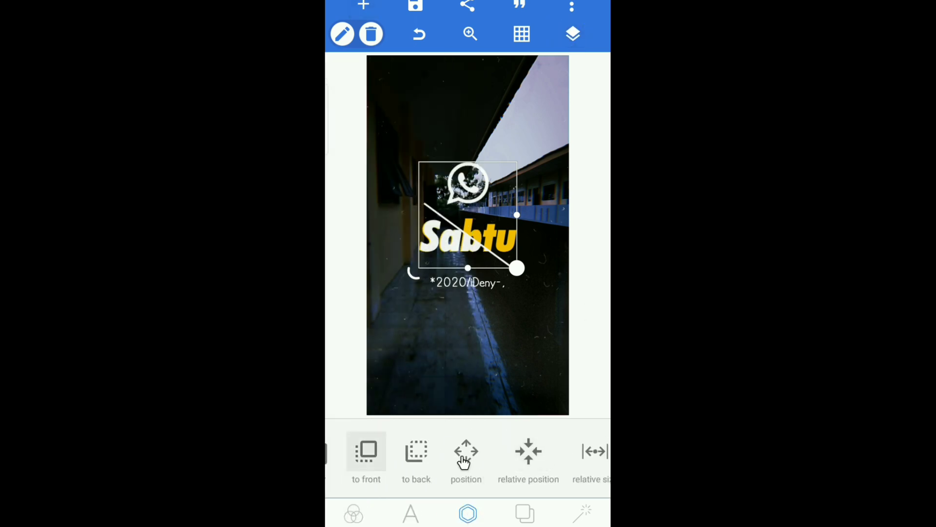
{"action": "left_click", "coordinate": [466, 454]}
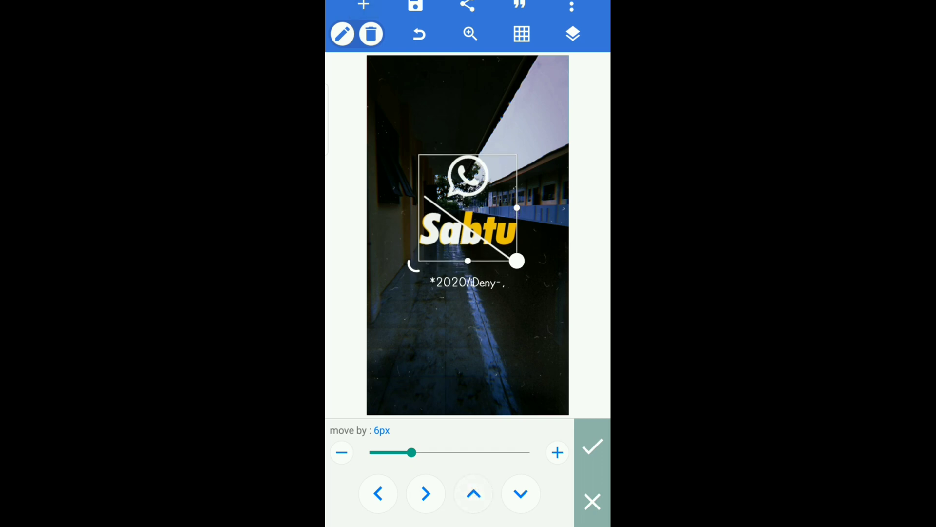
{"action": "left_click", "coordinate": [473, 493]}
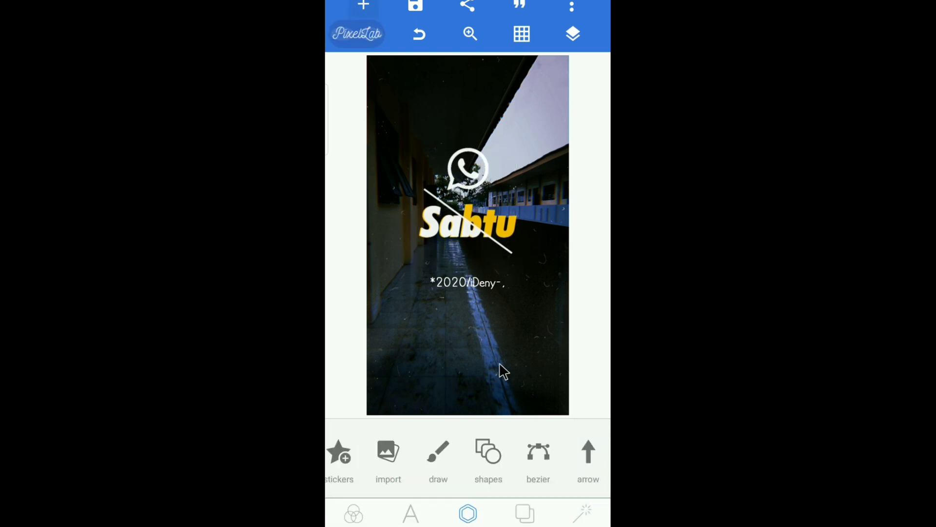
{"action": "mouse_move", "coordinate": [510, 95]}
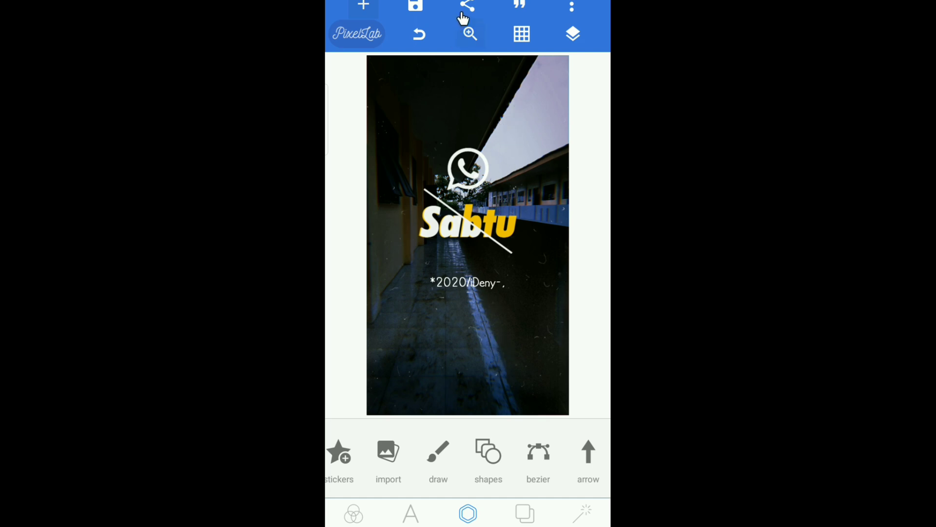
Export the Sabtu poster at ultra size as a JPG to the gallery.
{"action": "left_click", "coordinate": [416, 8]}
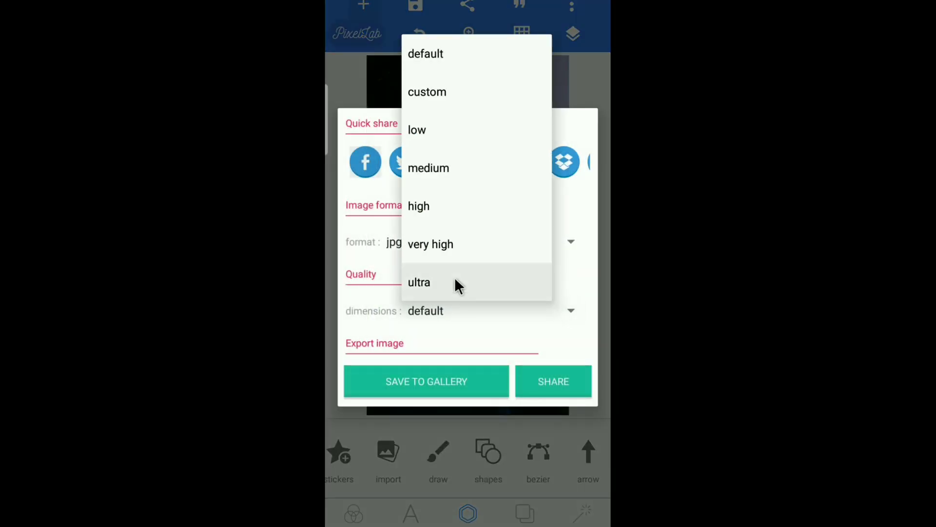
{"action": "left_click", "coordinate": [419, 282]}
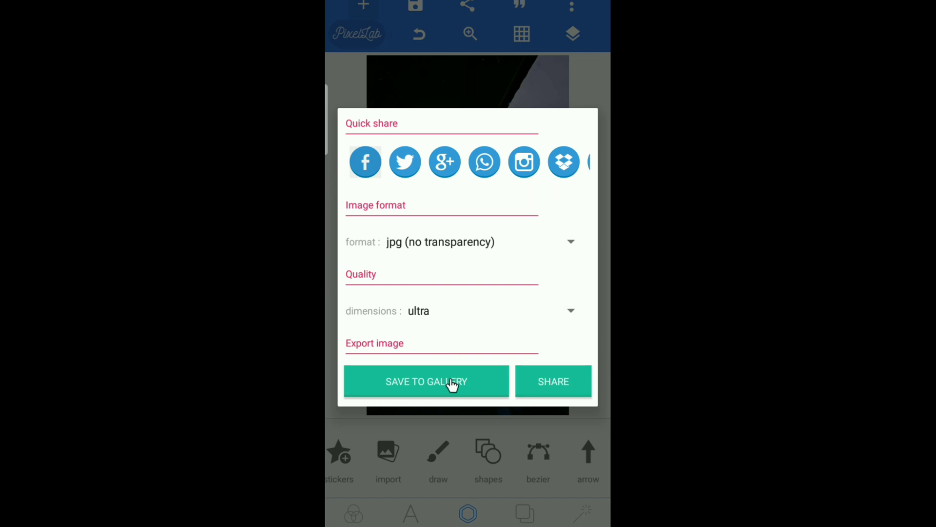
{"action": "left_click", "coordinate": [425, 381]}
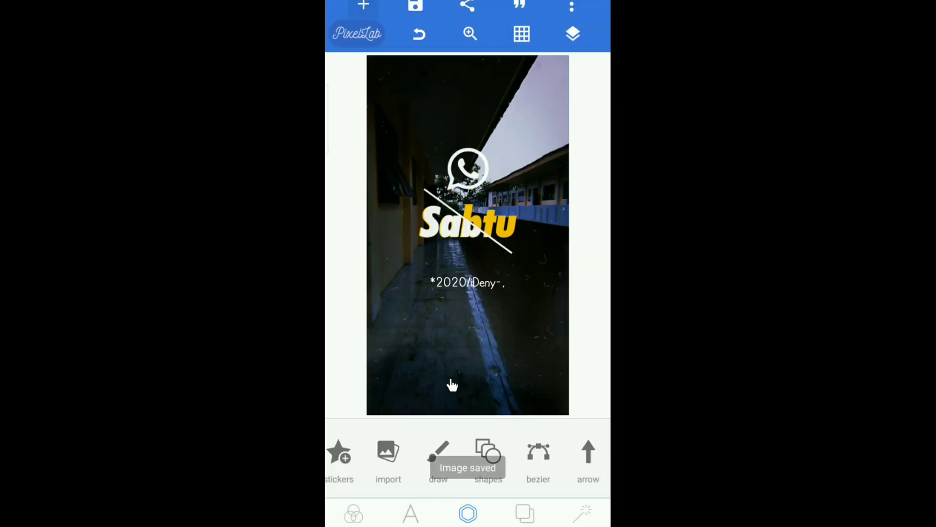